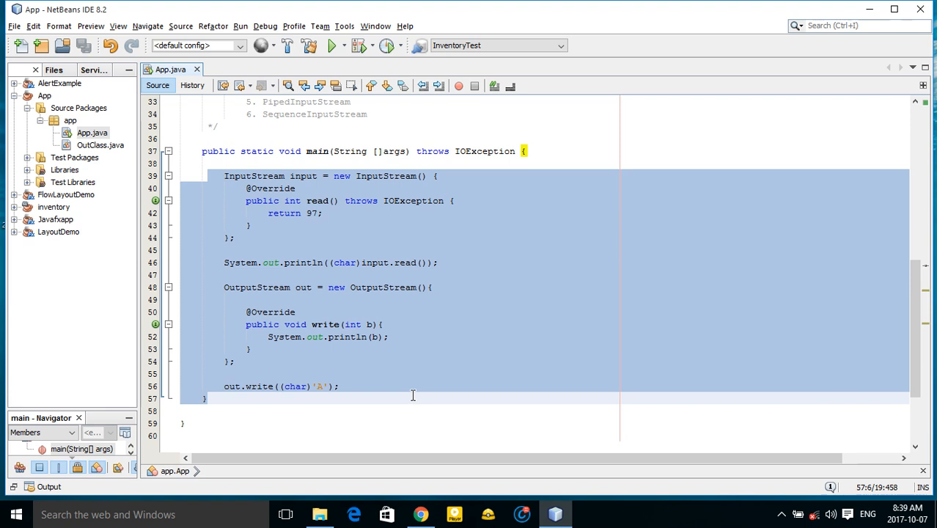
Step: Delete the old InputStream and OutputStream code from main, leaving one blank line
key(Delete)
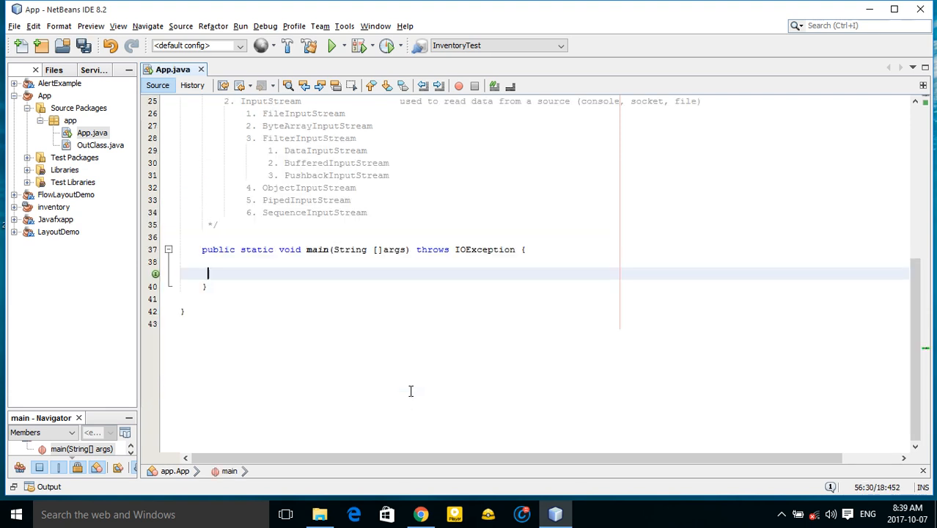
key(enter)
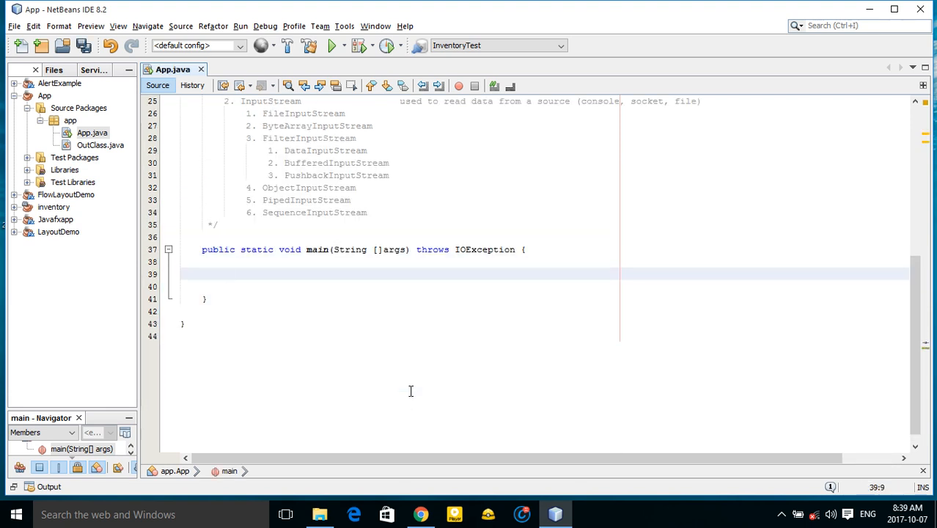
text(Sy)
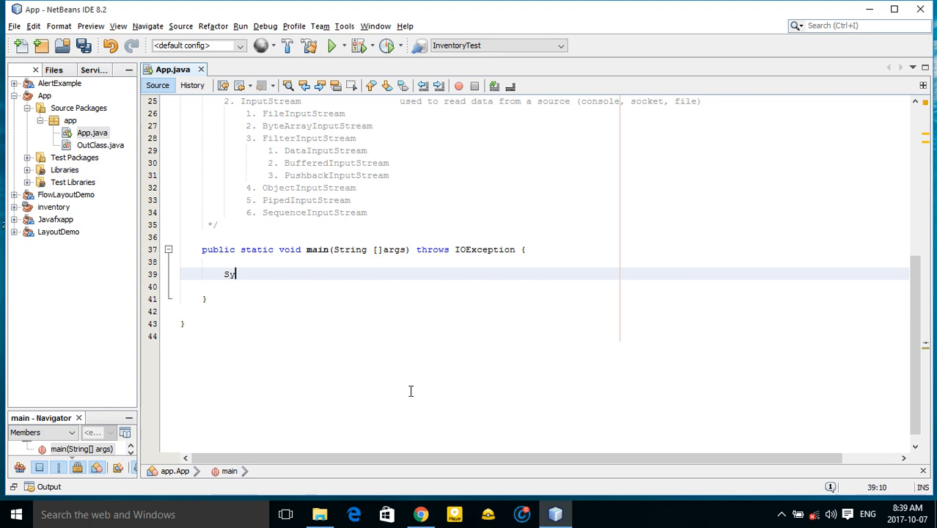
text(stem.i)
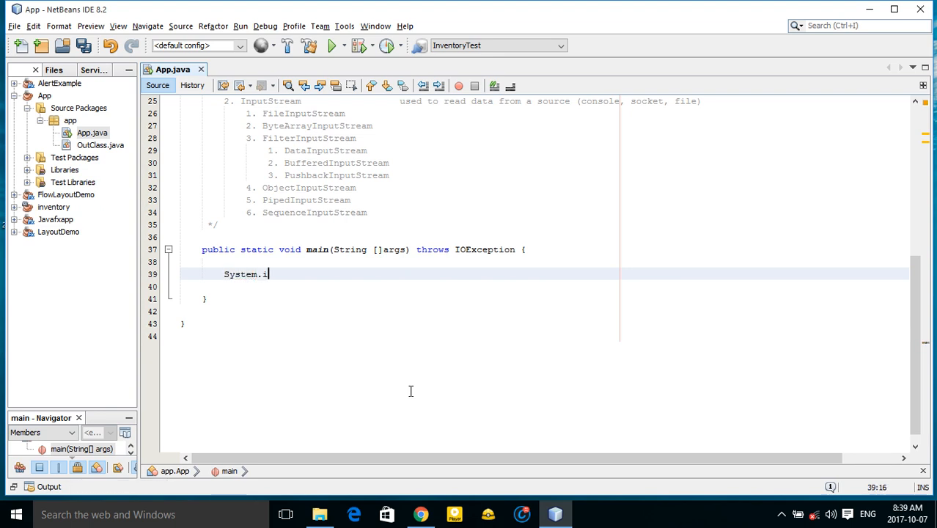
key(BackSpace)
text(/)
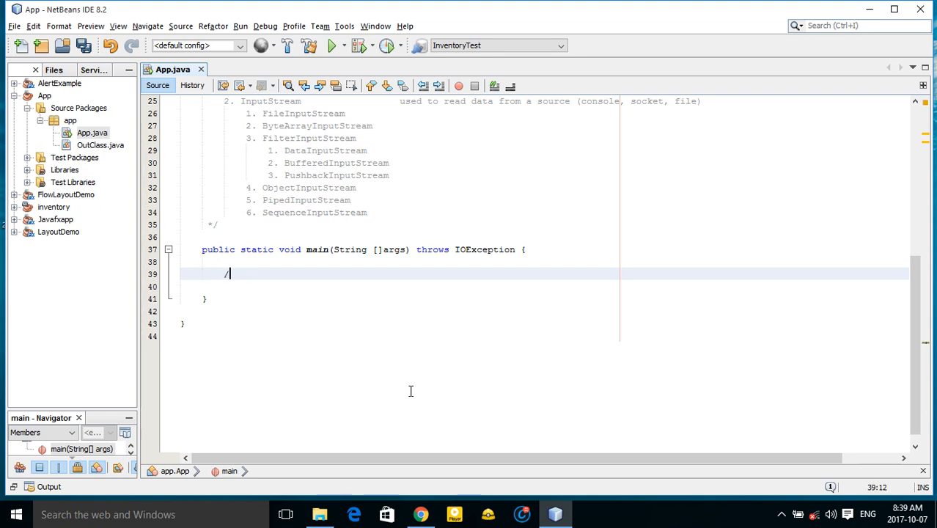
key(Backspace)
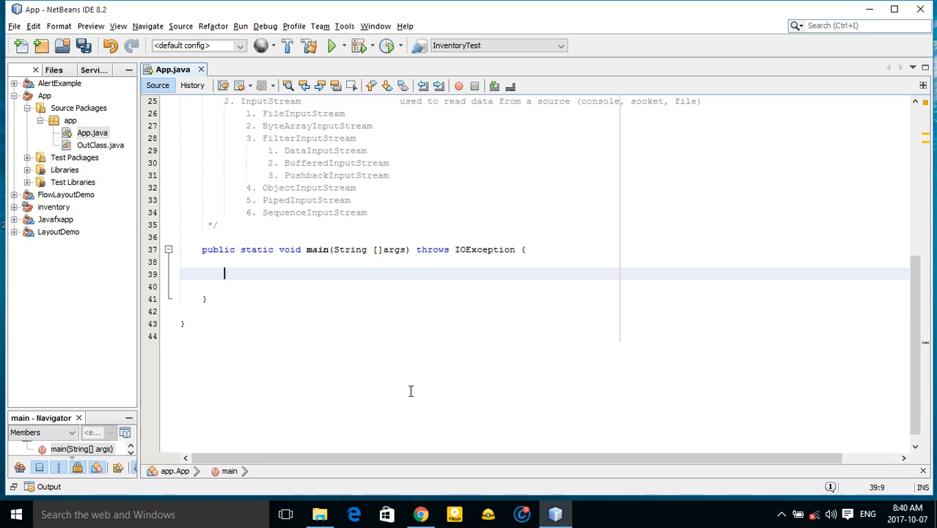
Step: Write the comment '// System.in to read standard input' on the empty line in main
text(//)
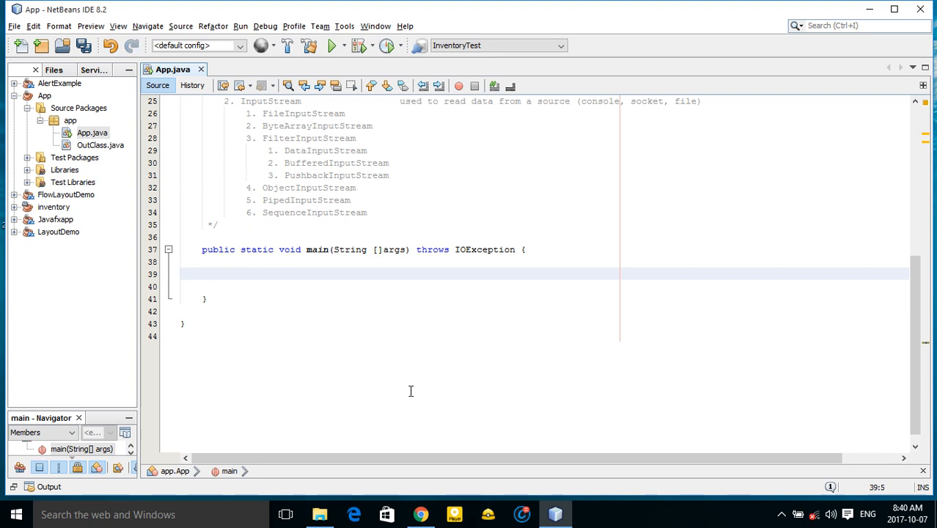
text(// System.in)
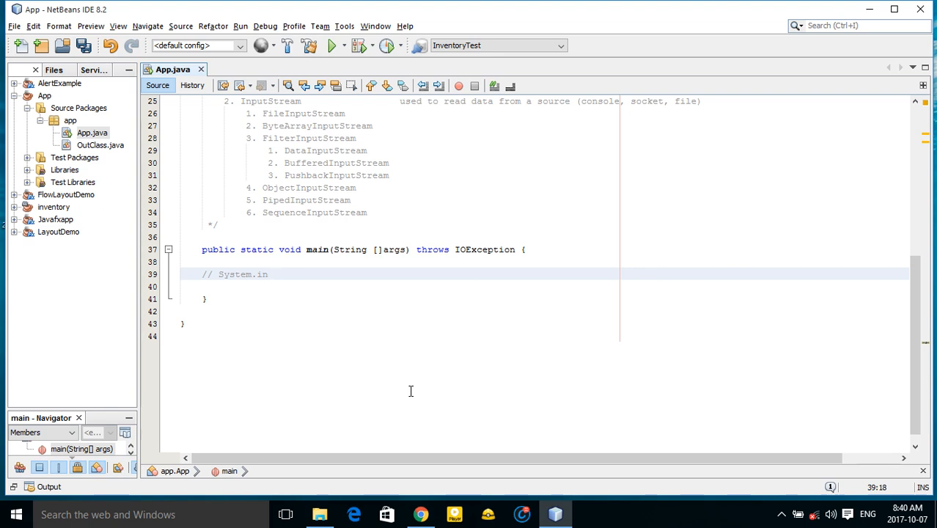
text(to)
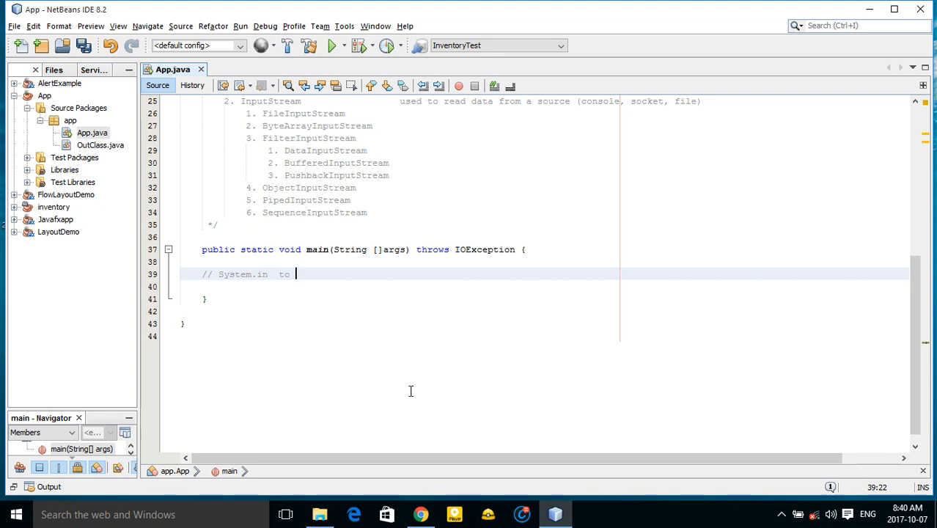
text(rea)
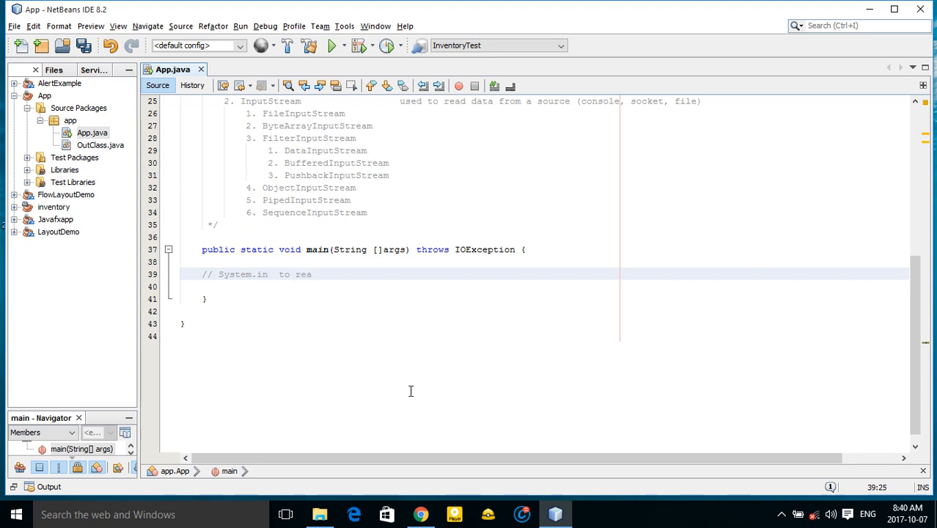
text(d)
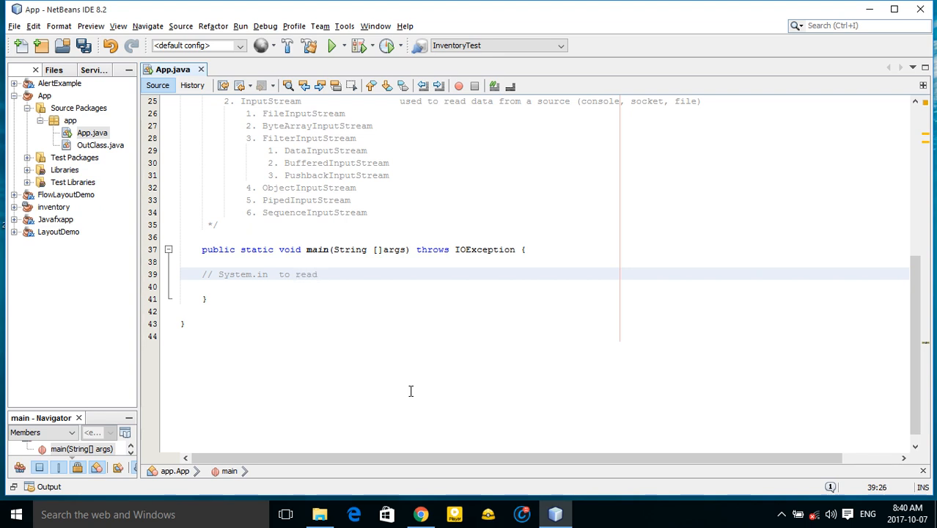
click(318, 274)
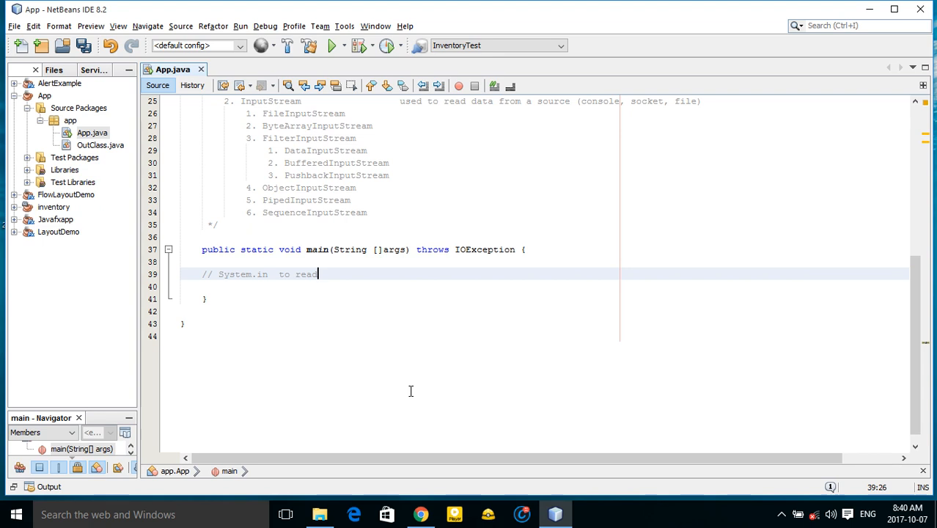
key(enter)
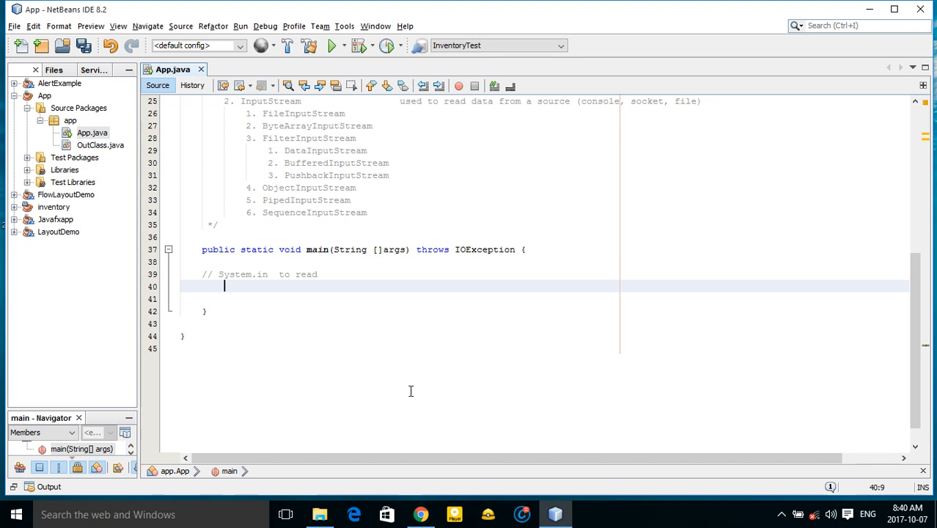
mouse_move(299, 282)
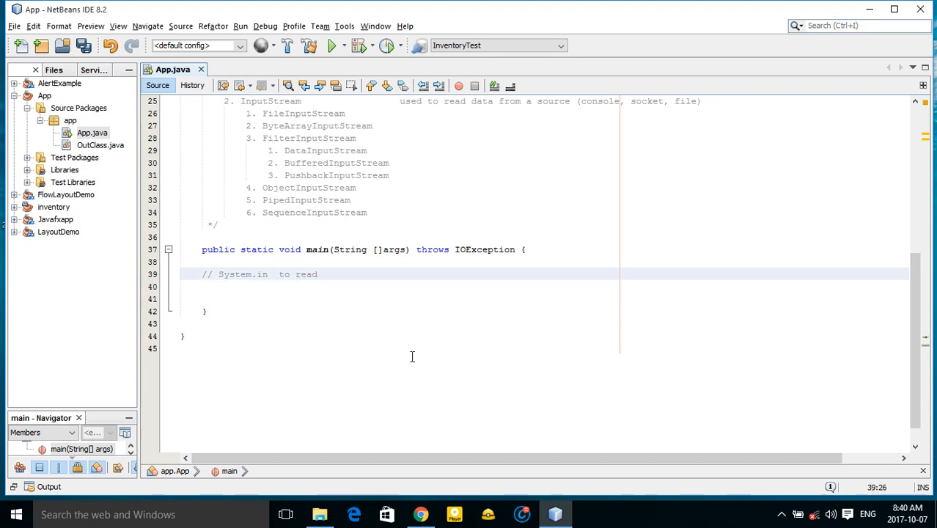
text(stand)
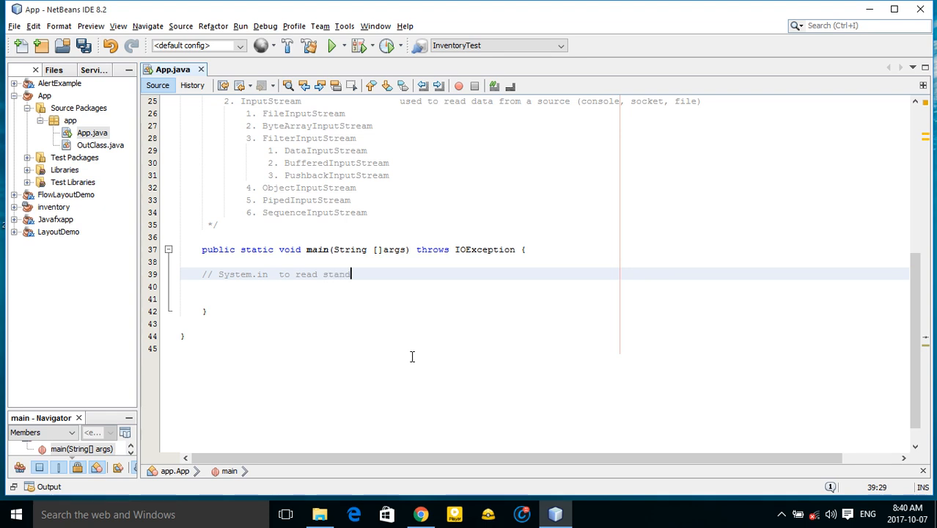
text(s)
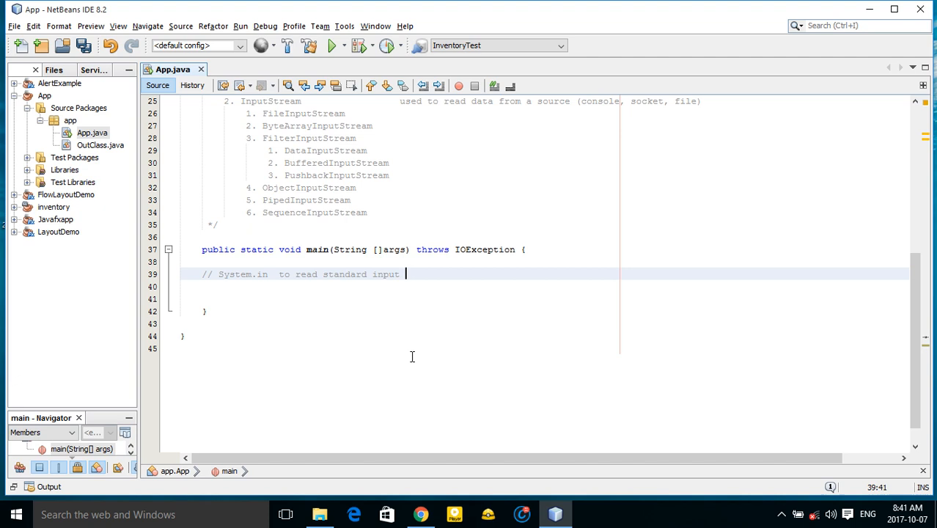
Step: Change the second comment copy to 'System.err to write standard output stream'
text(stream)
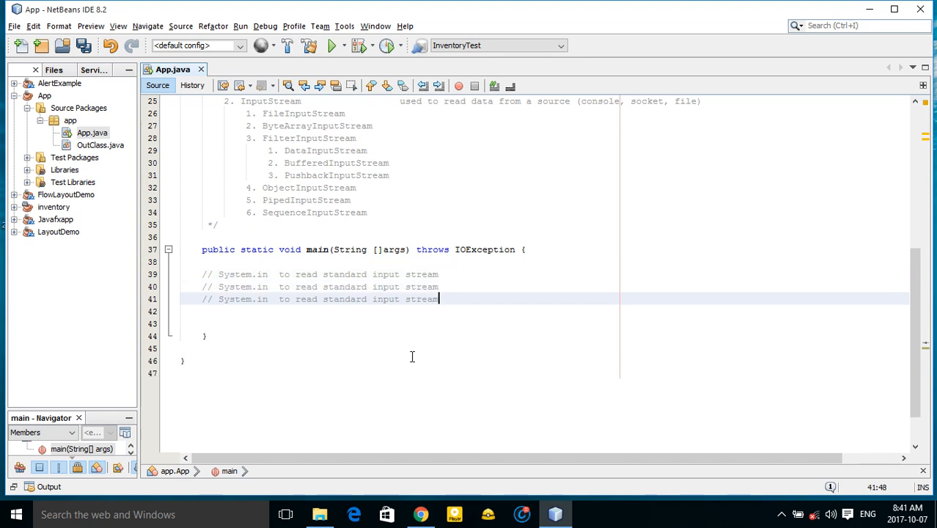
click(334, 286)
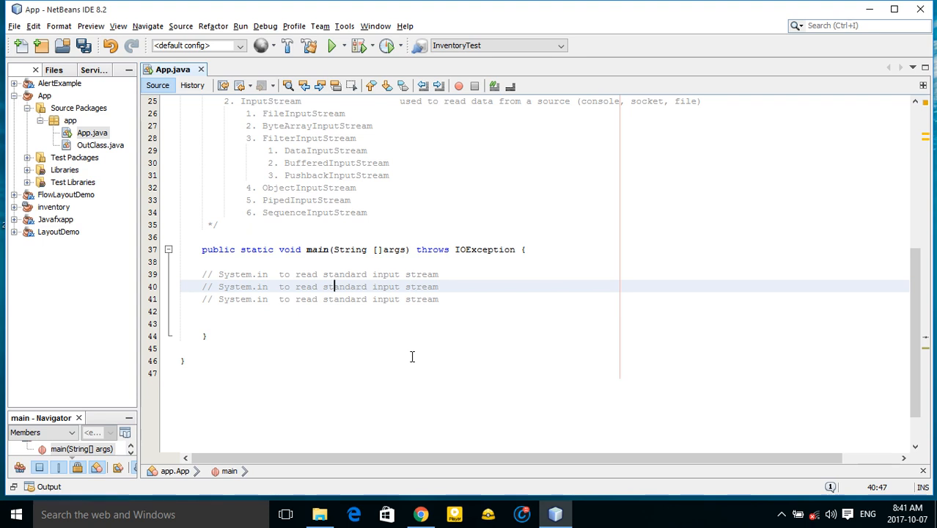
text(er)
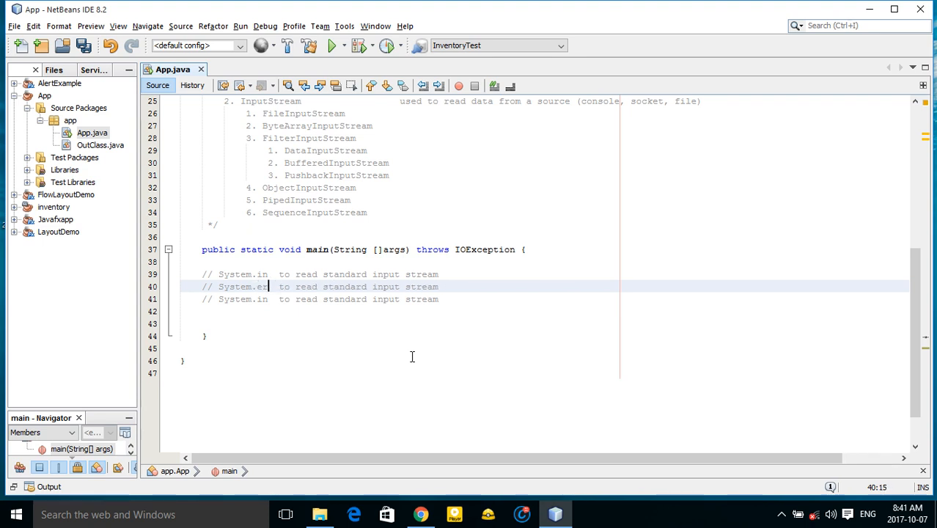
text(r)
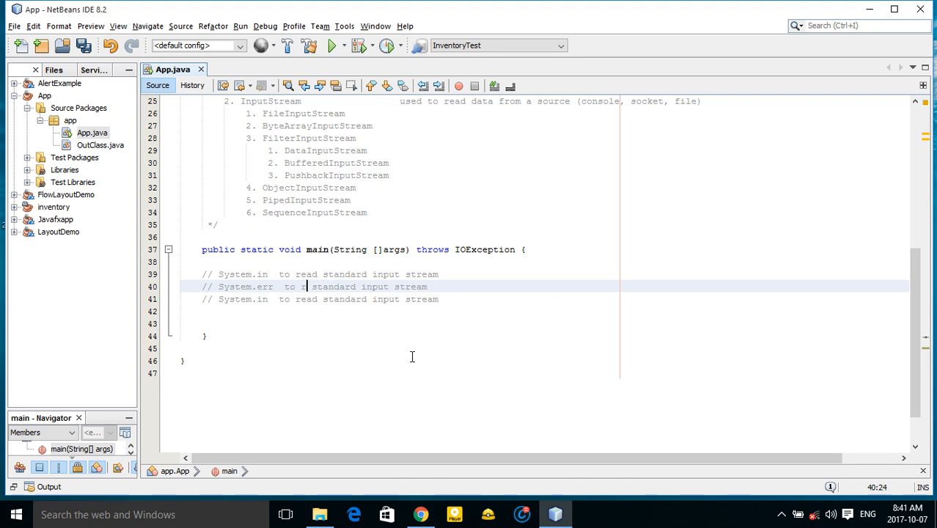
text(write)
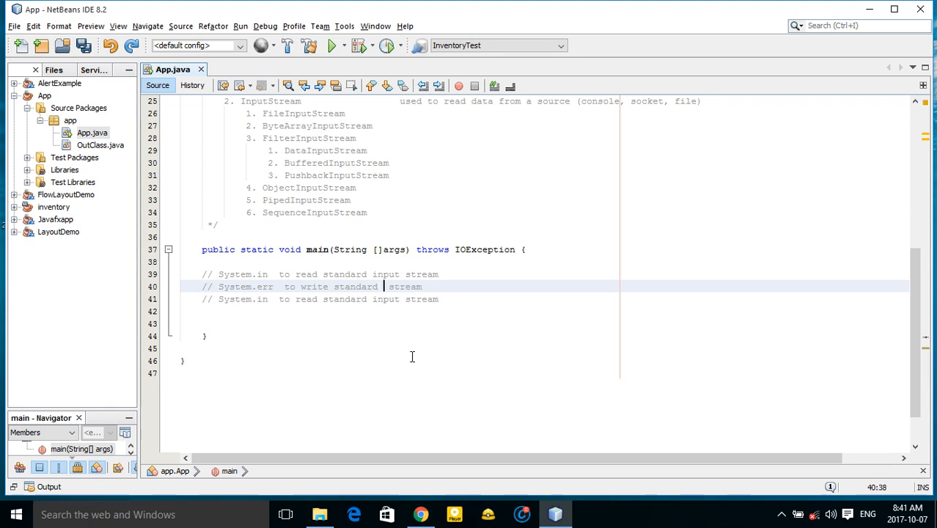
Step: Change the third comment copy to 'System.out to write standard output stream'
text(output)
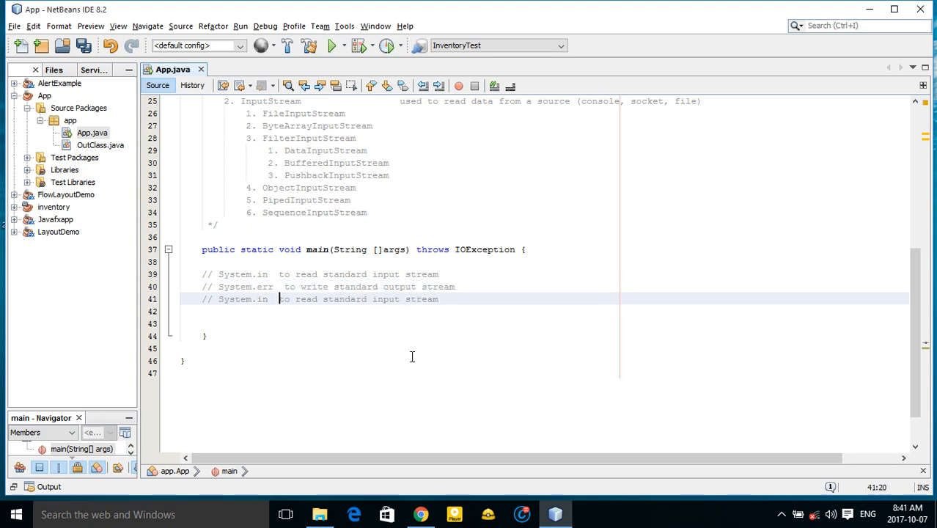
text(out)
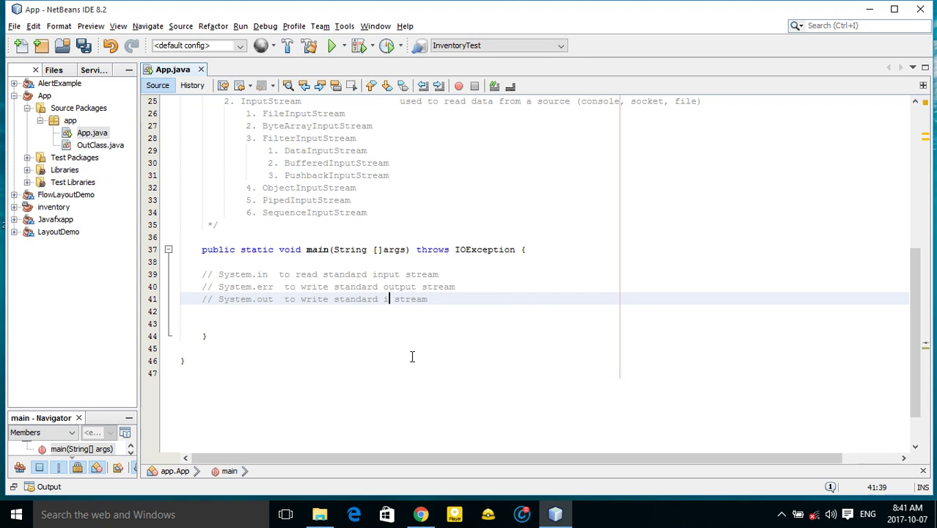
text(output)
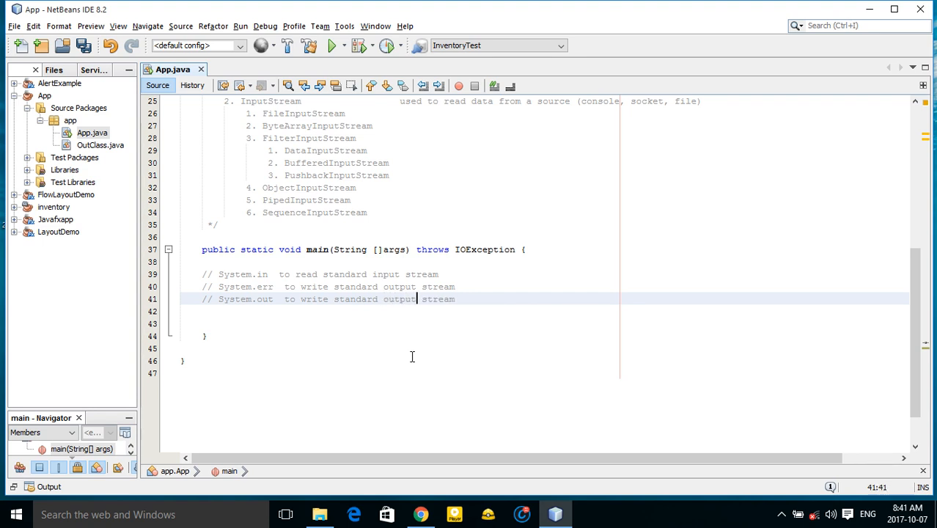
Step: Begin a System.out.print statement with empty quotes on a new line in main
key(enter)
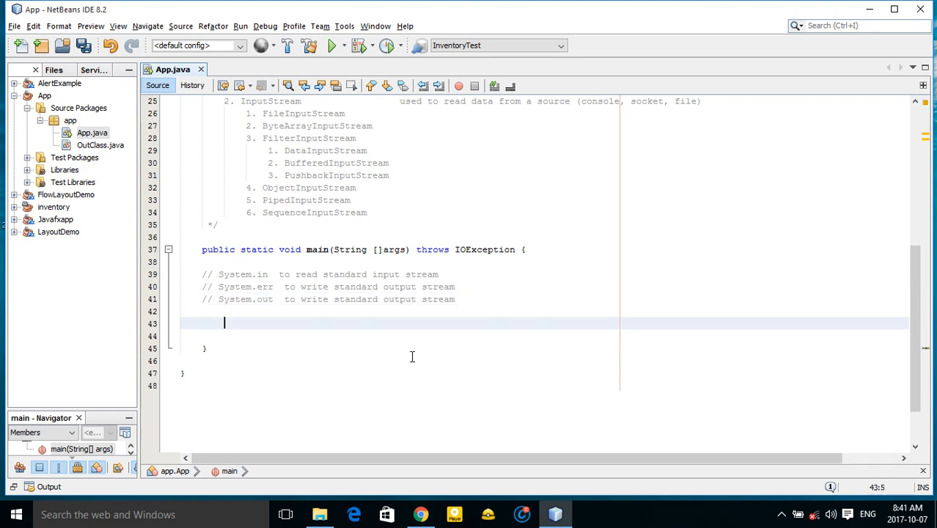
text(System.)
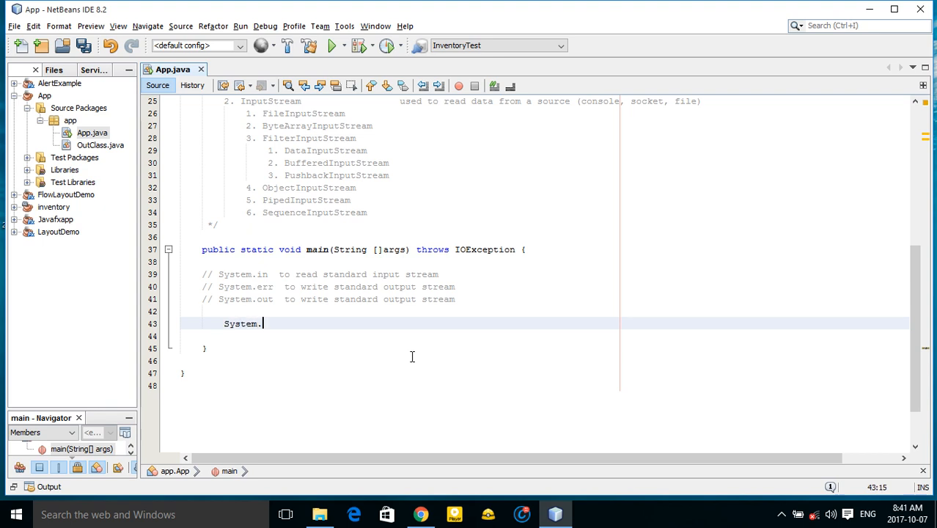
text(.)
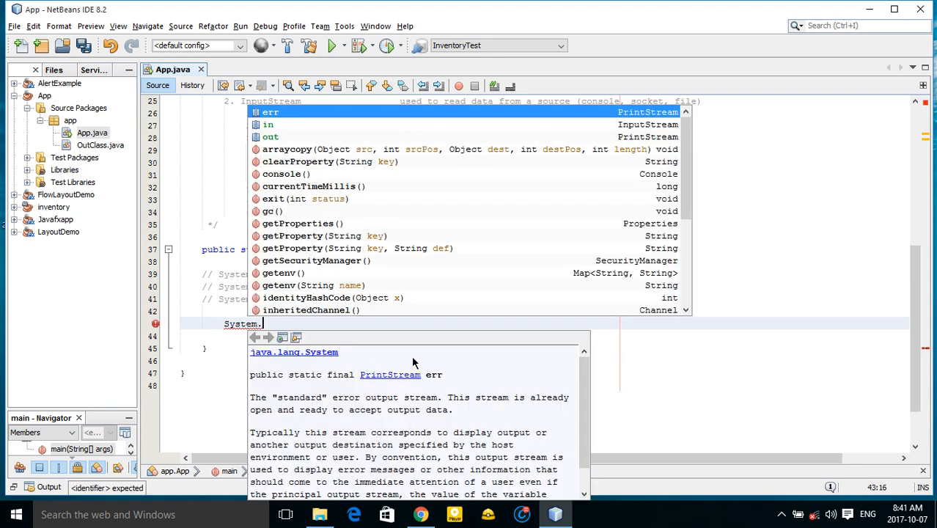
text(e)
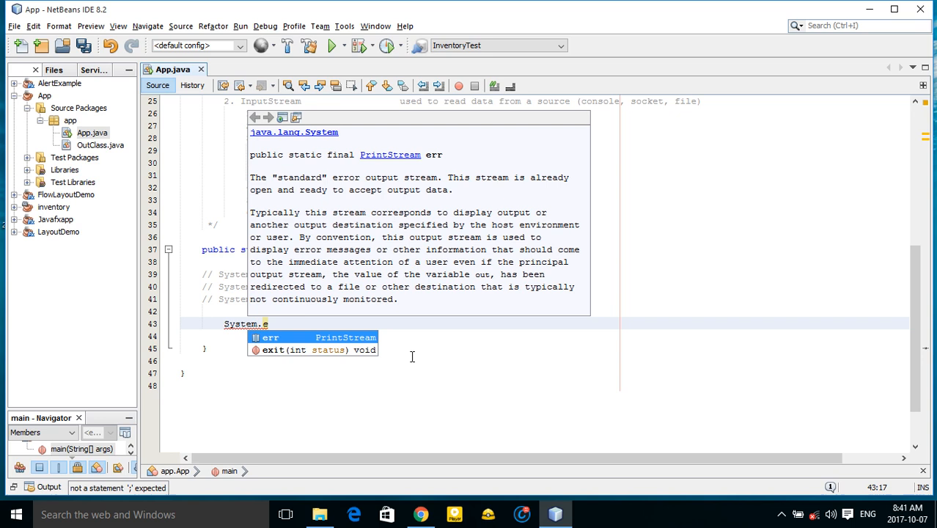
text(out)
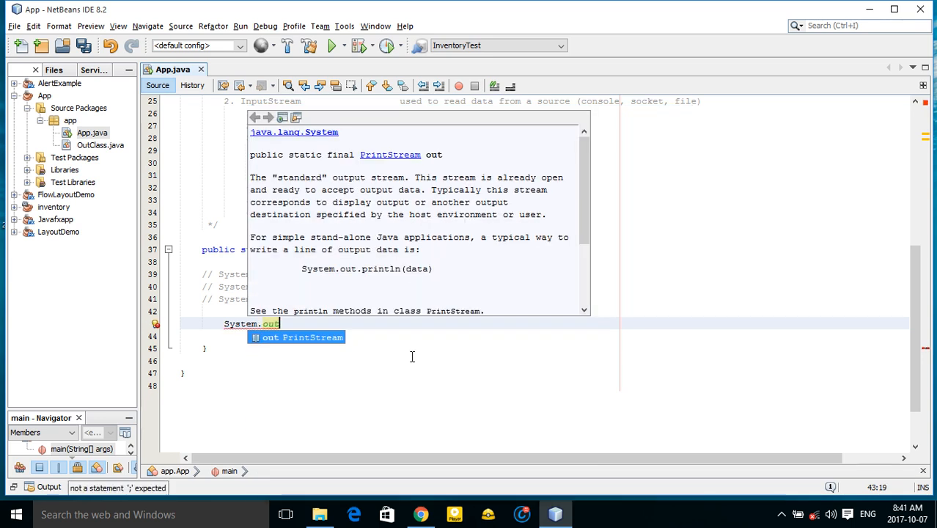
text(.println(args);)
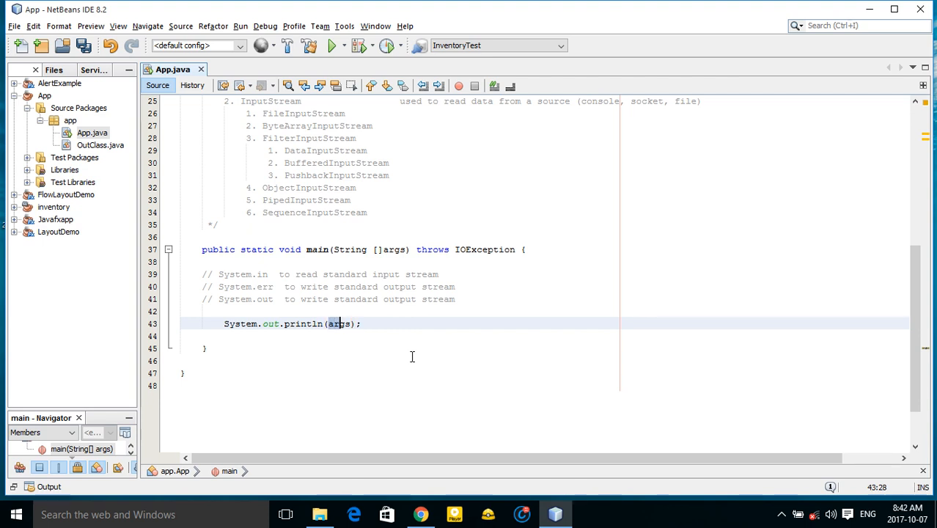
text("")
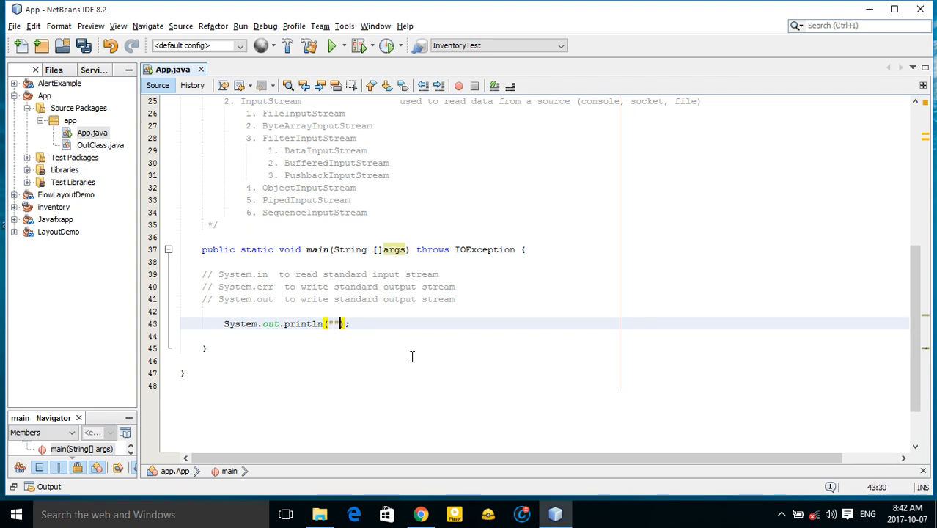
text(Hello)
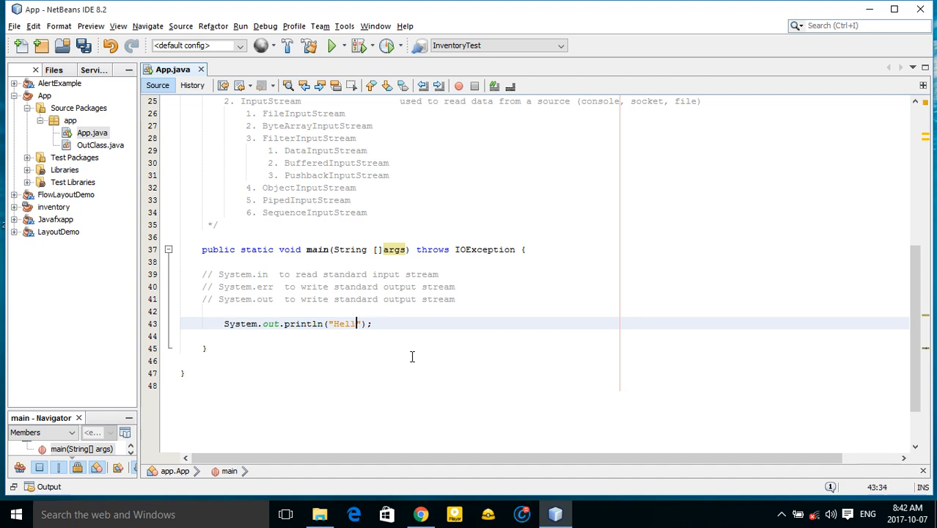
key(Backspace)
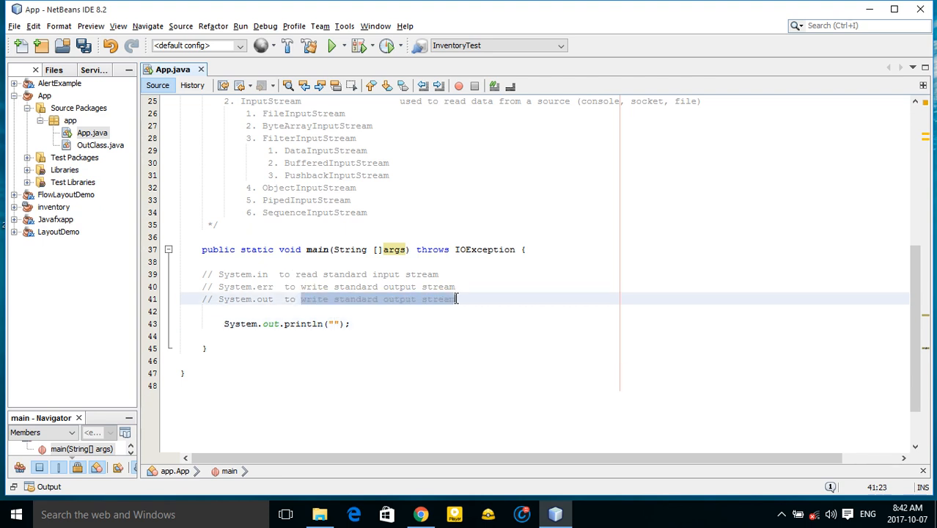
Step: Fill in 'write standard output stream' and start the System.err error-stream print line
click(335, 323)
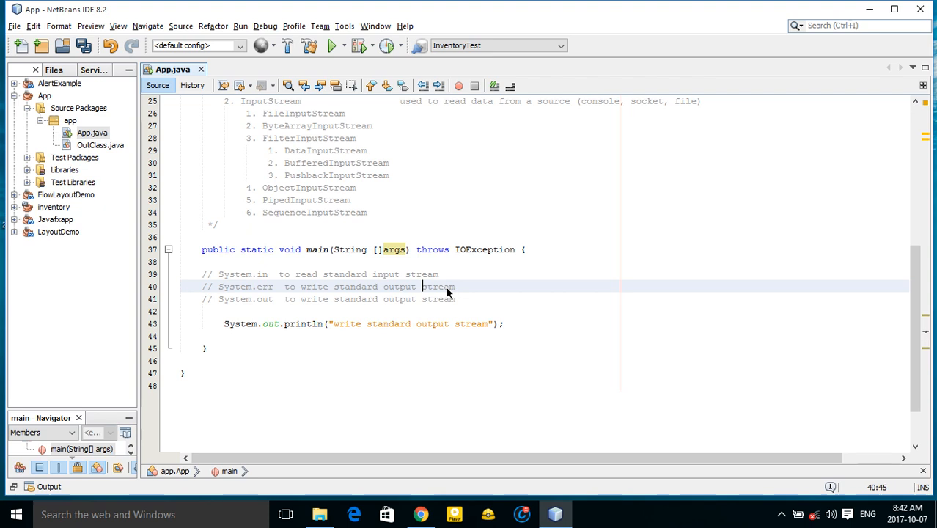
text(error)
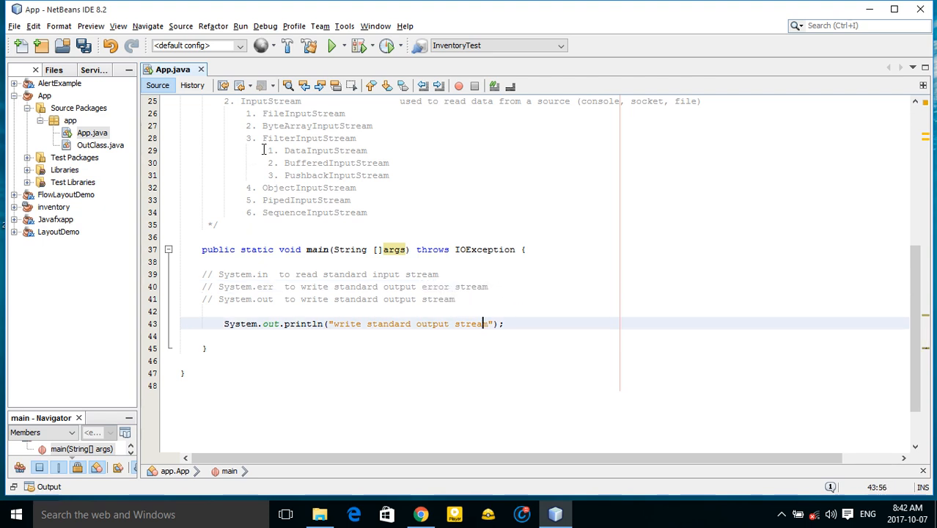
click(331, 44)
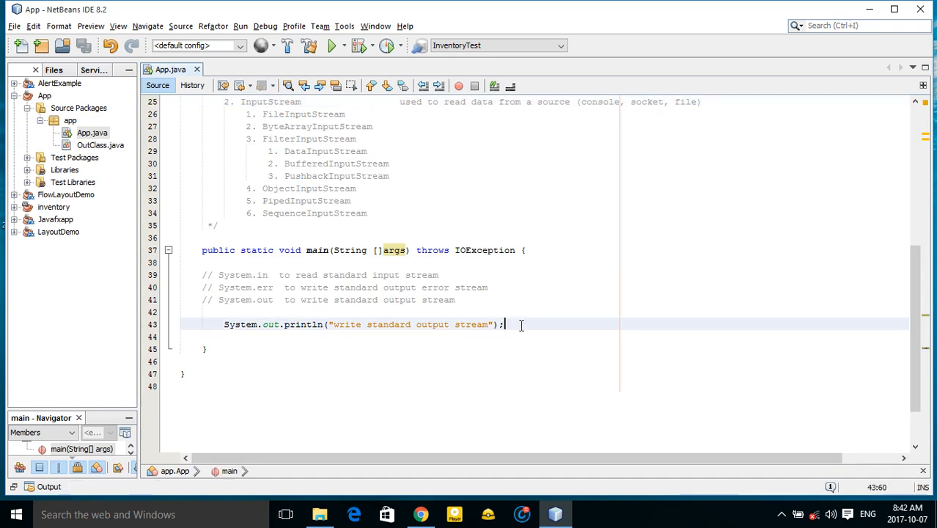
text(System.err.println("write standard output error stream");)
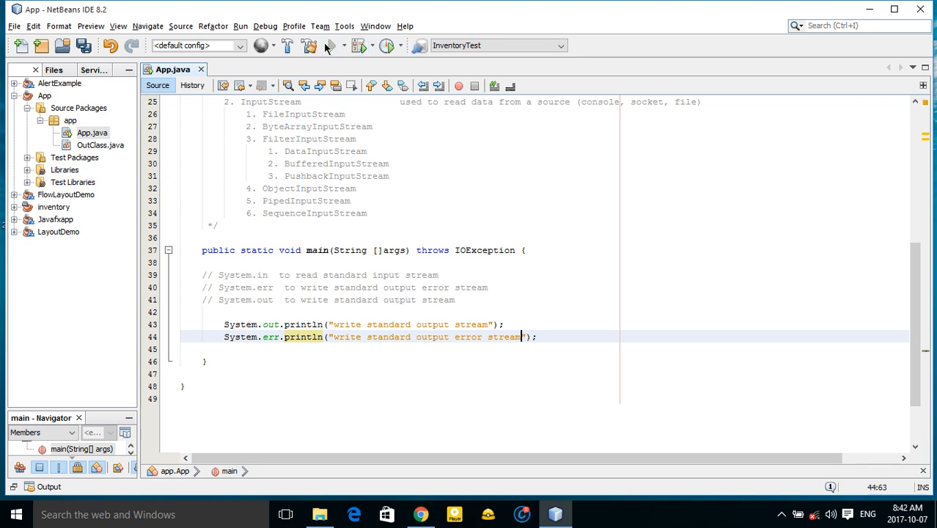
click(332, 45)
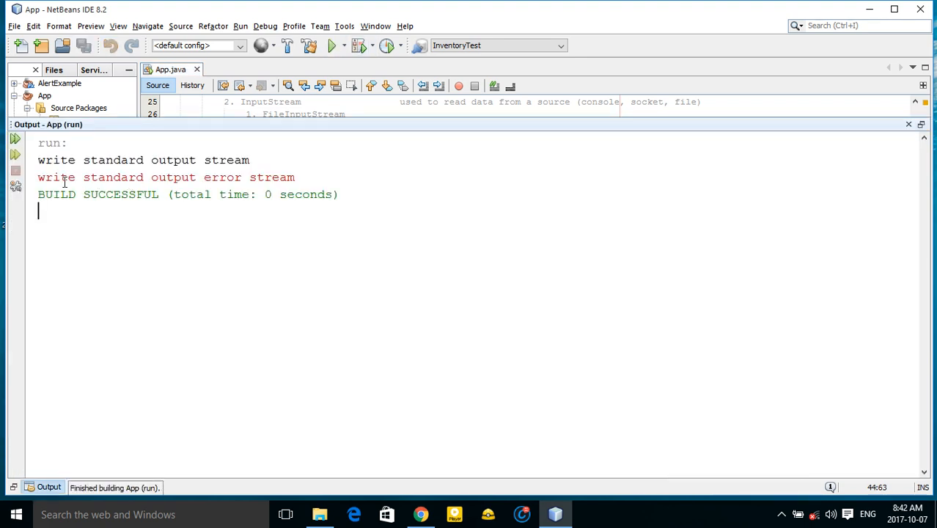
triple_click(147, 177)
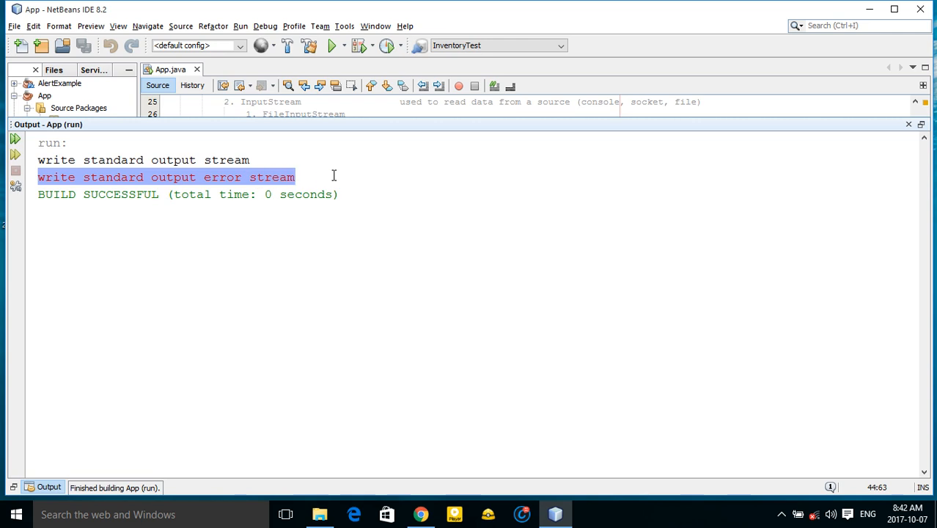
click(44, 176)
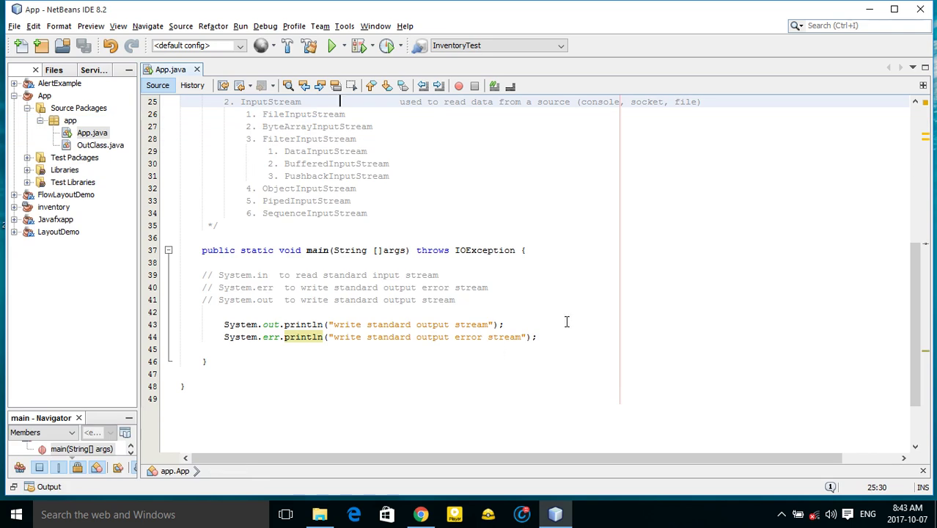
Step: Add a statement reading System.in.read() into int i below the print lines
click(585, 336)
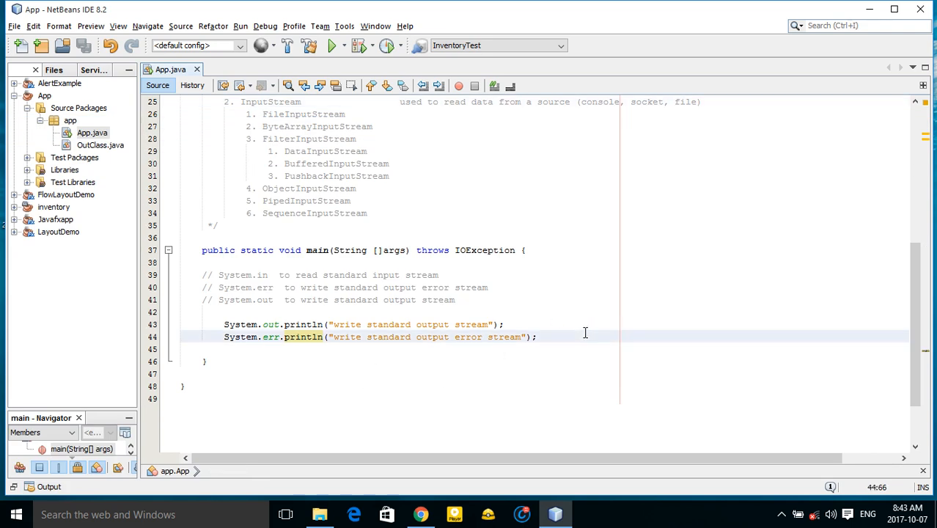
key(enter)
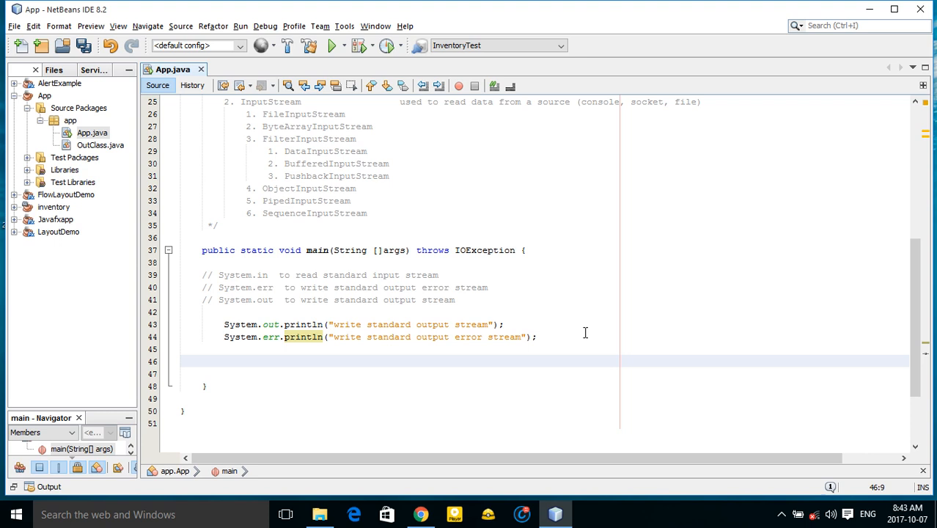
text(System.in)
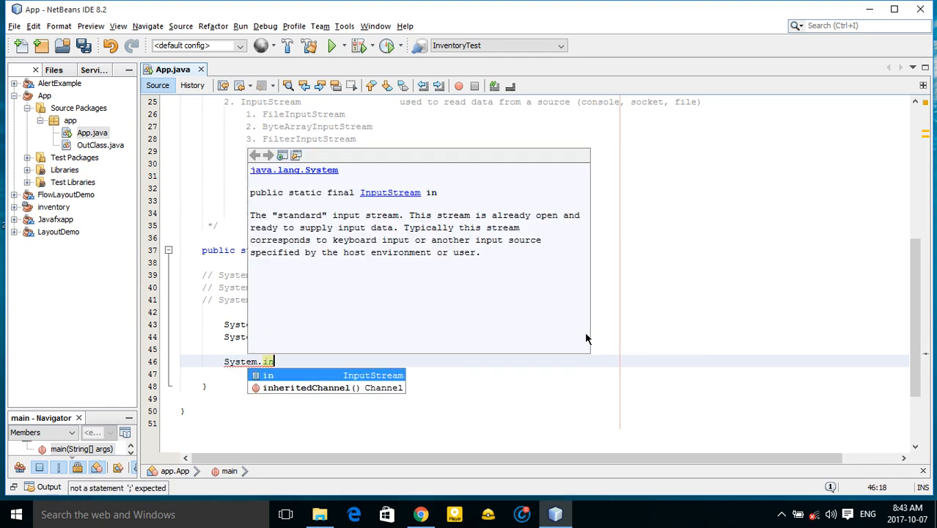
text(.)
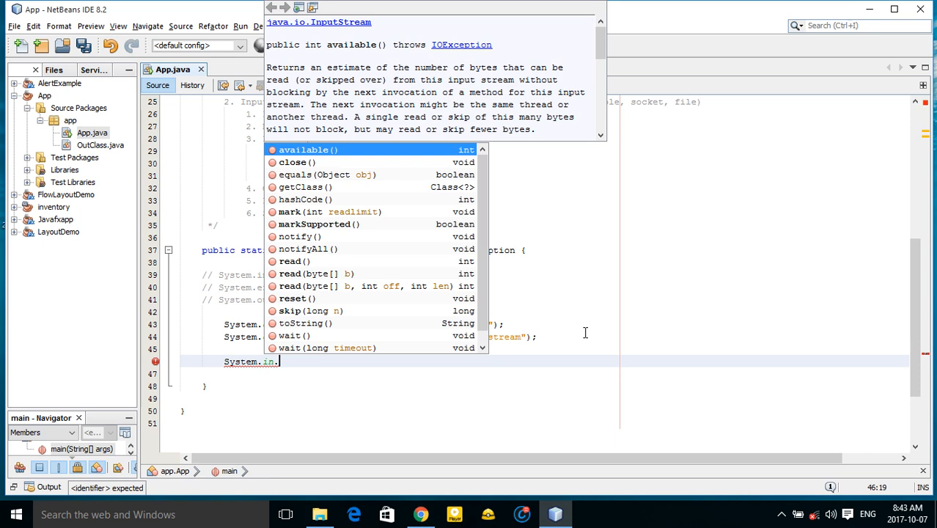
text(read()
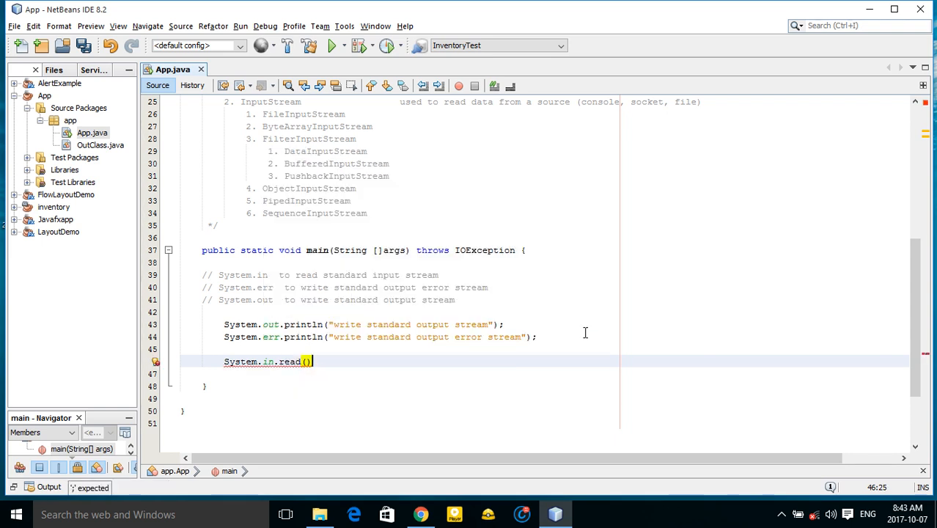
text(;)
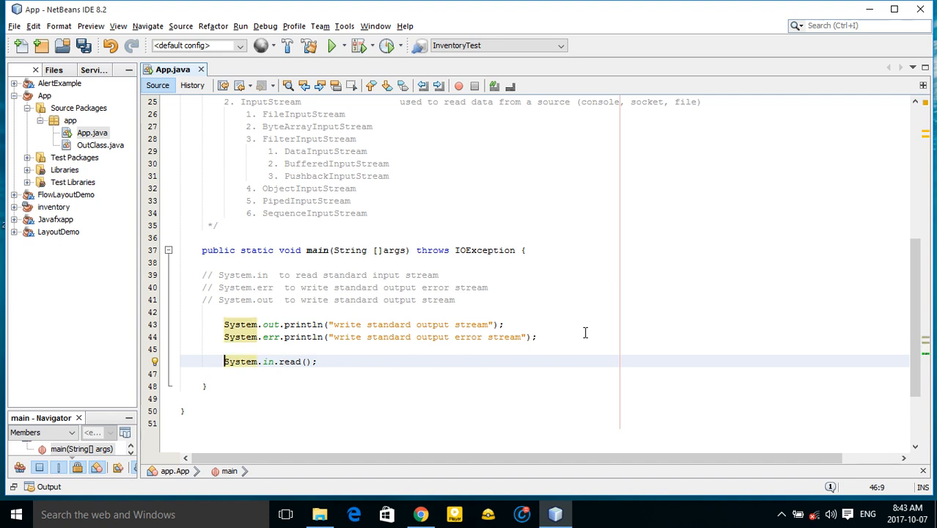
text(int)
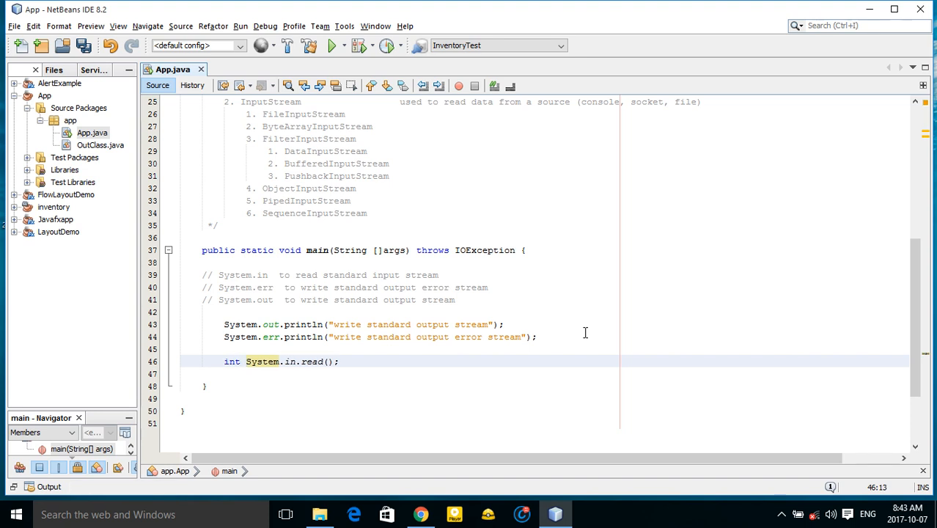
text(i =)
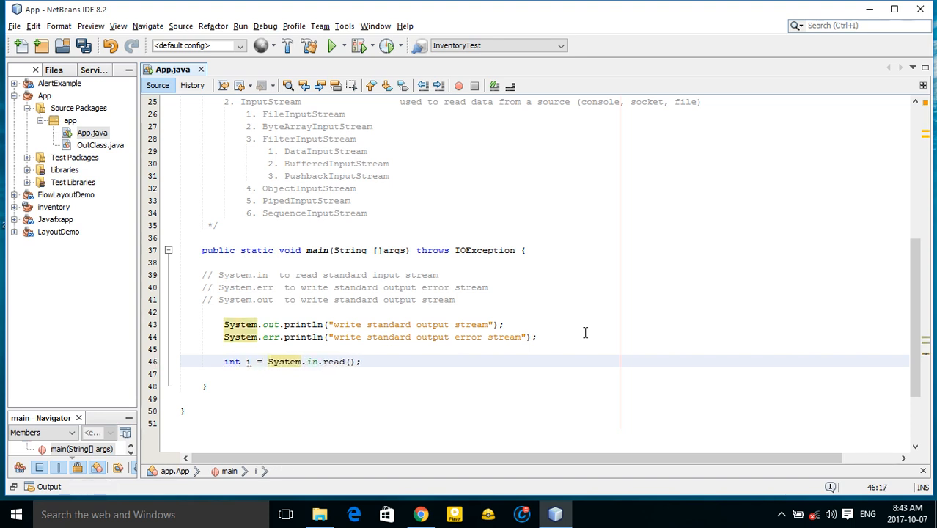
Step: Print the value with System.out.println(i); on the next line
key(enter)
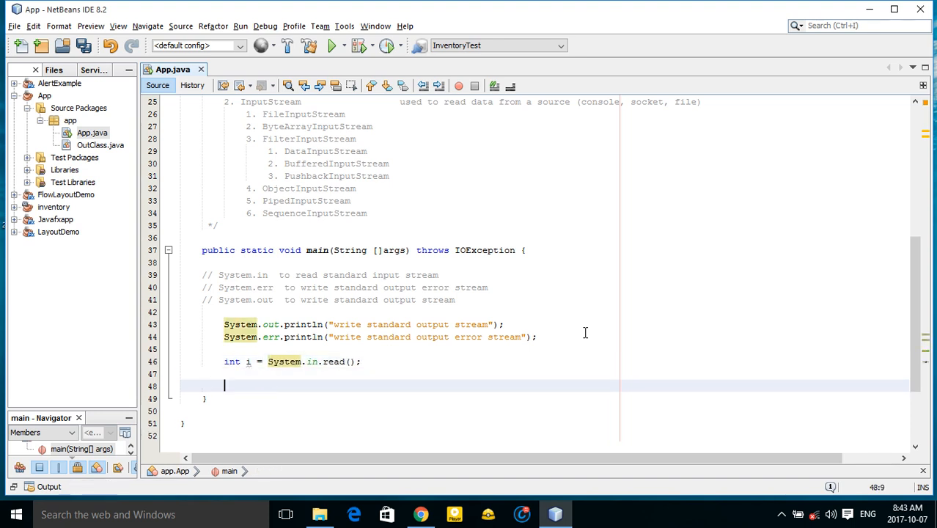
text(sy)
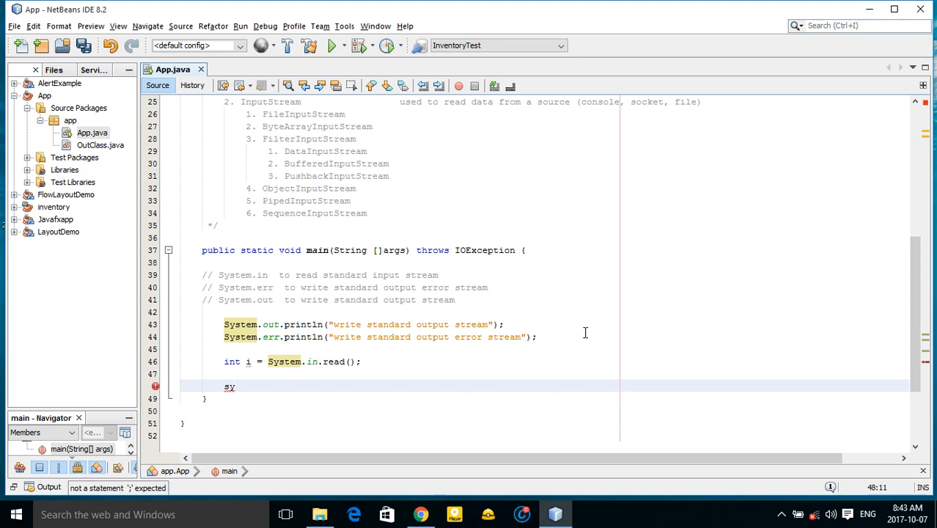
text(out.println("Hi");)
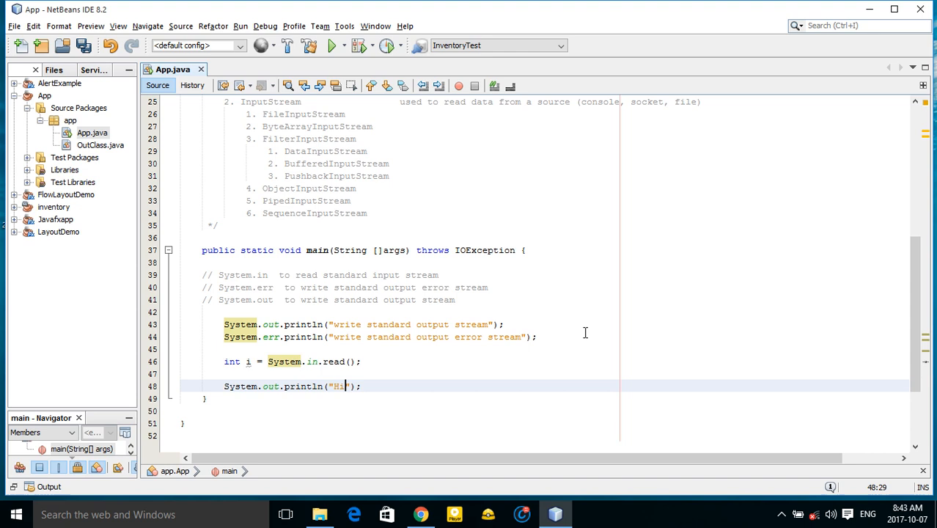
mouse_move(407, 352)
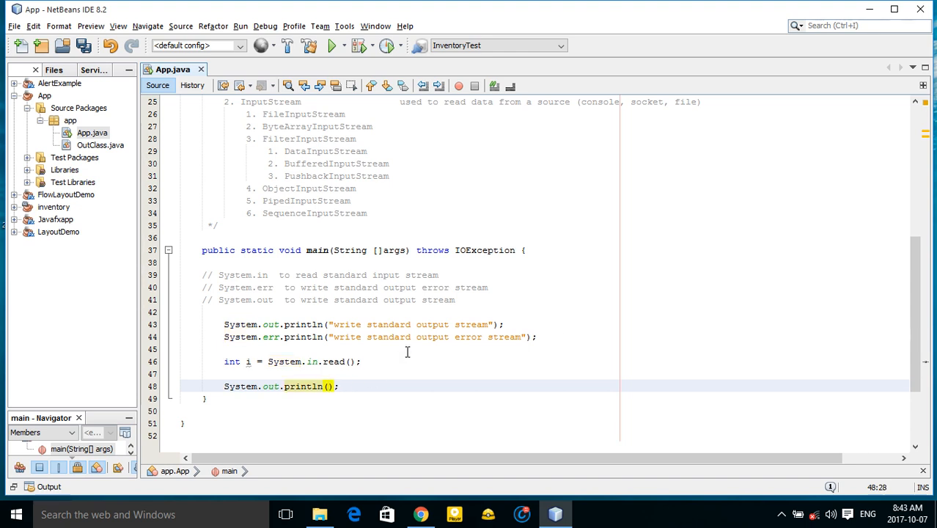
text(i)
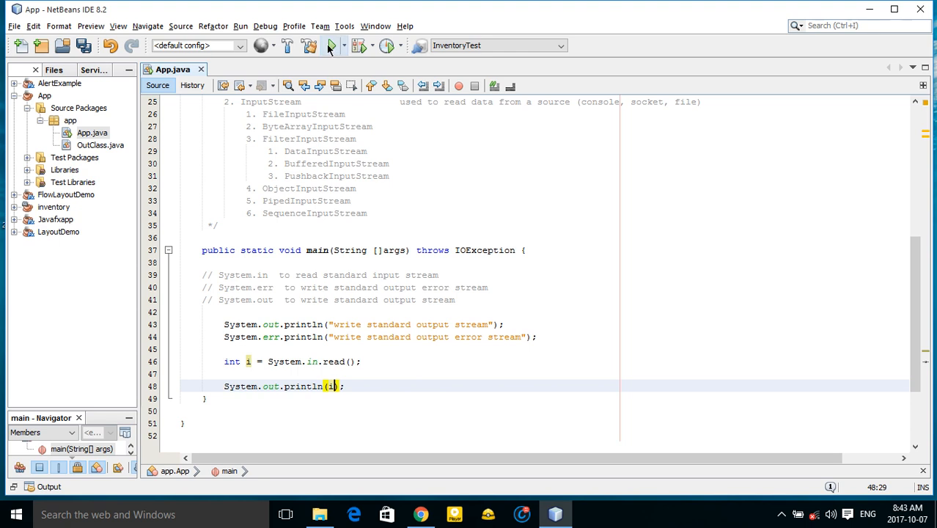
Step: Run the program three times, entering a, A and B to get 97, 65 and 66
click(331, 45)
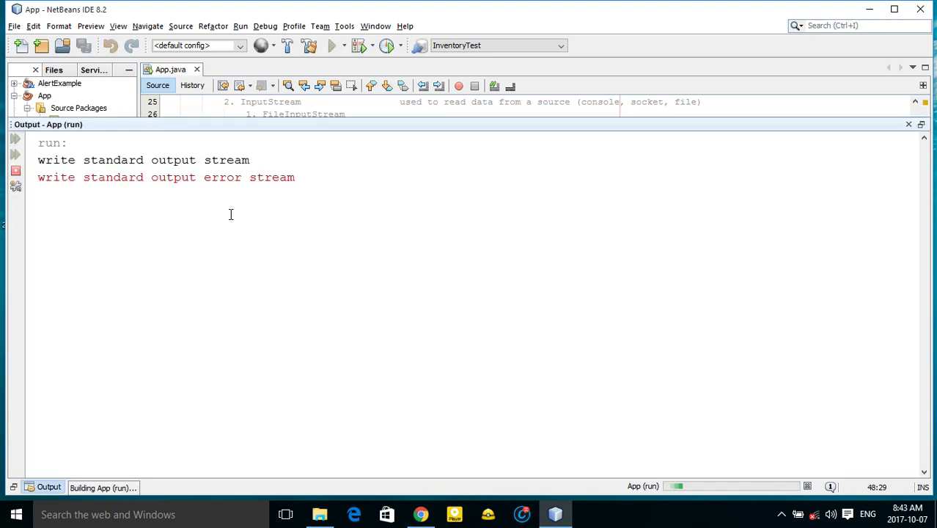
mouse_move(67, 209)
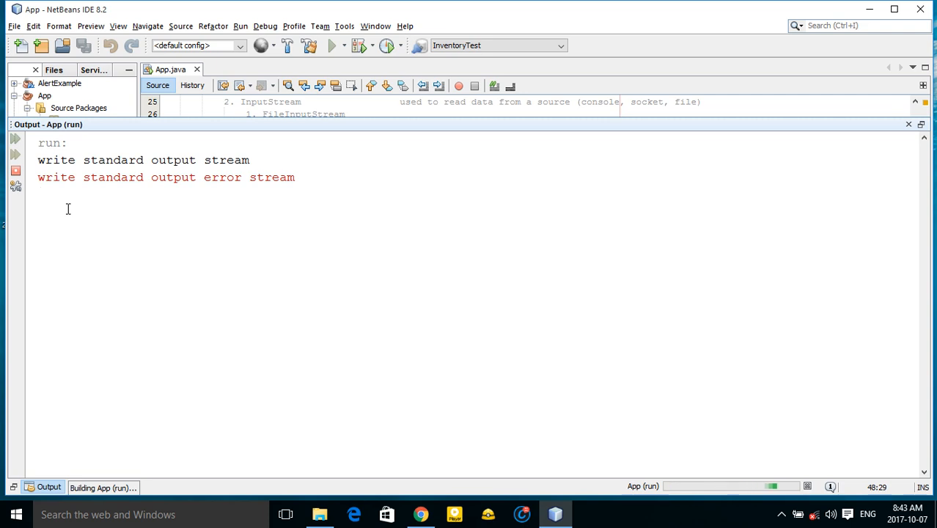
text(a)
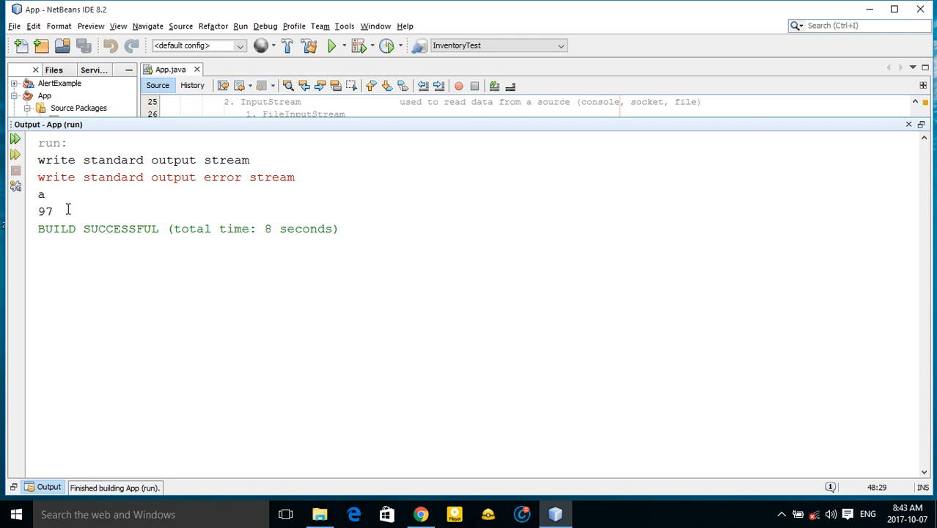
double_click(45, 211)
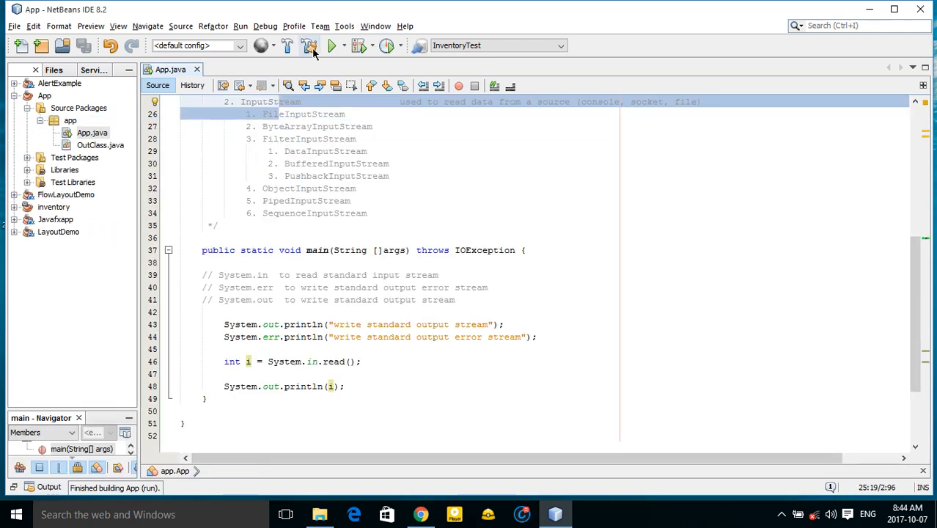
click(331, 46)
text(A)
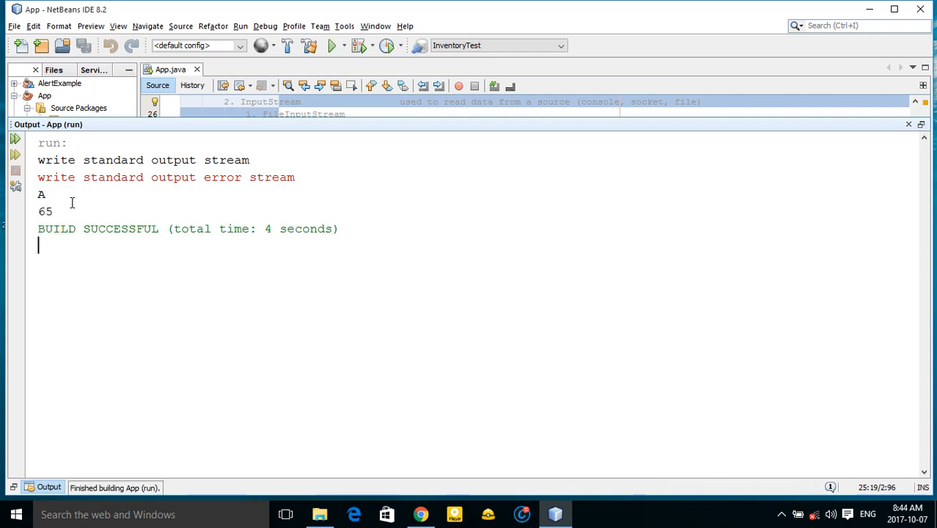
double_click(45, 212)
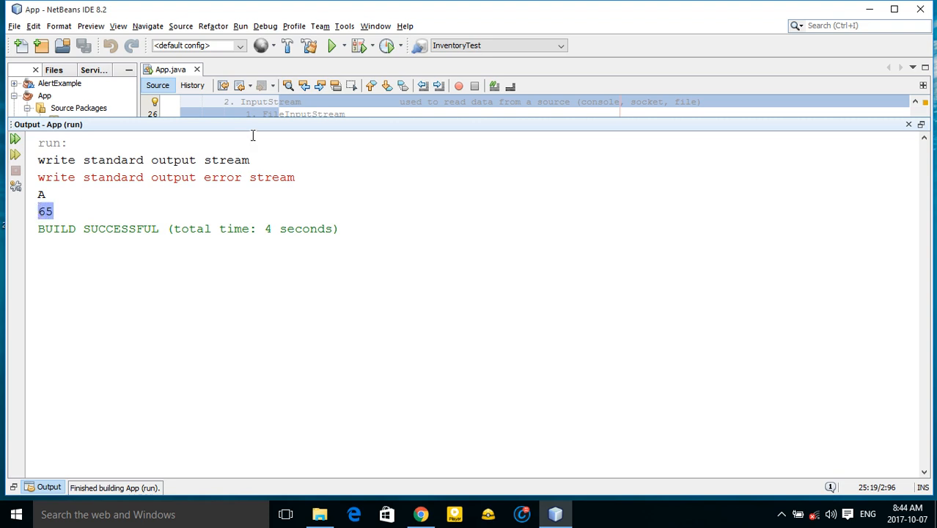
mouse_move(288, 75)
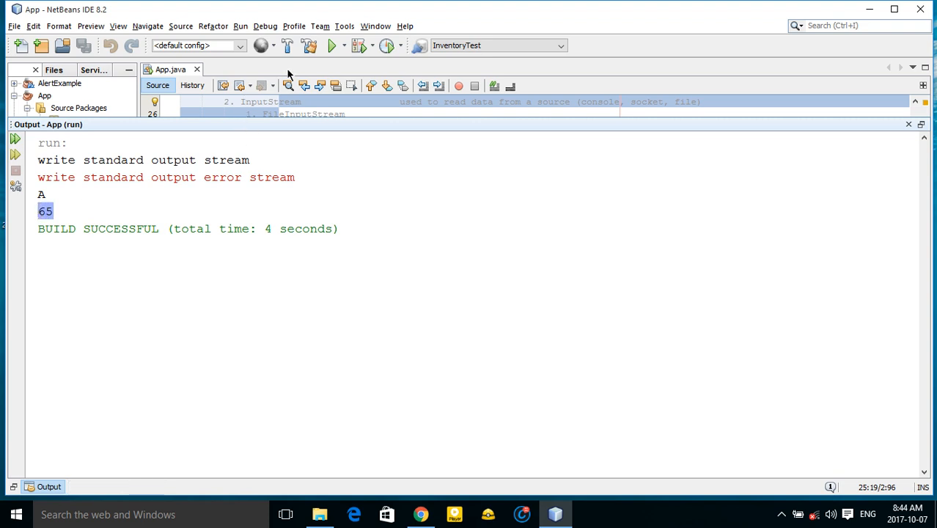
click(331, 45)
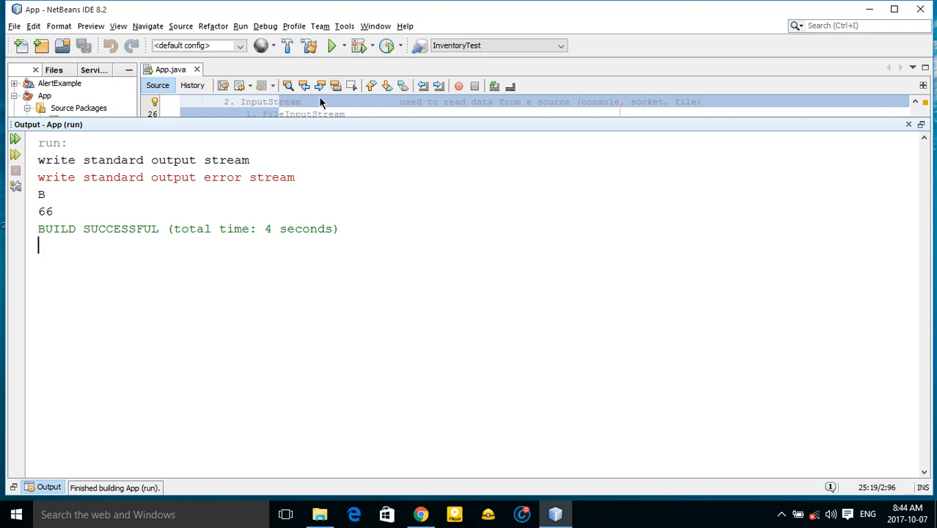
click(908, 124)
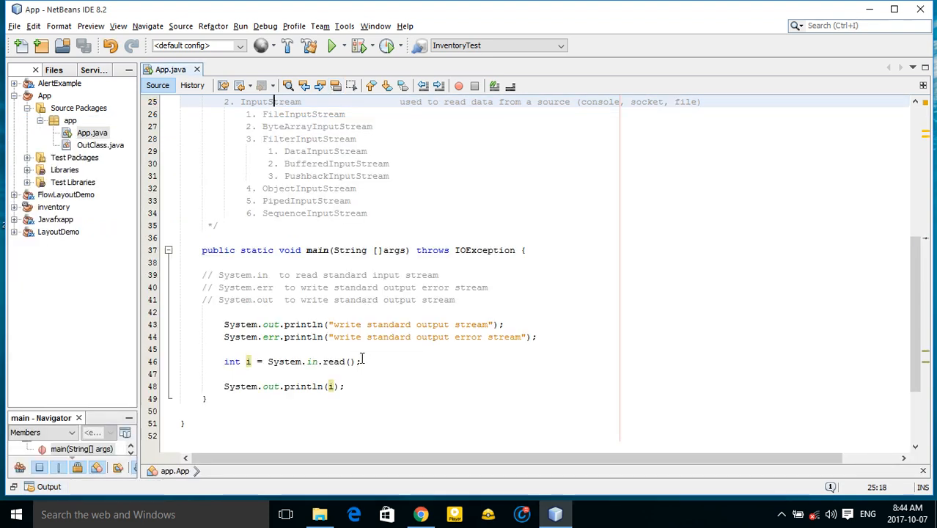
Step: Change i to (char)i in the print call, run with input a, then rerun
scroll(down, 3)
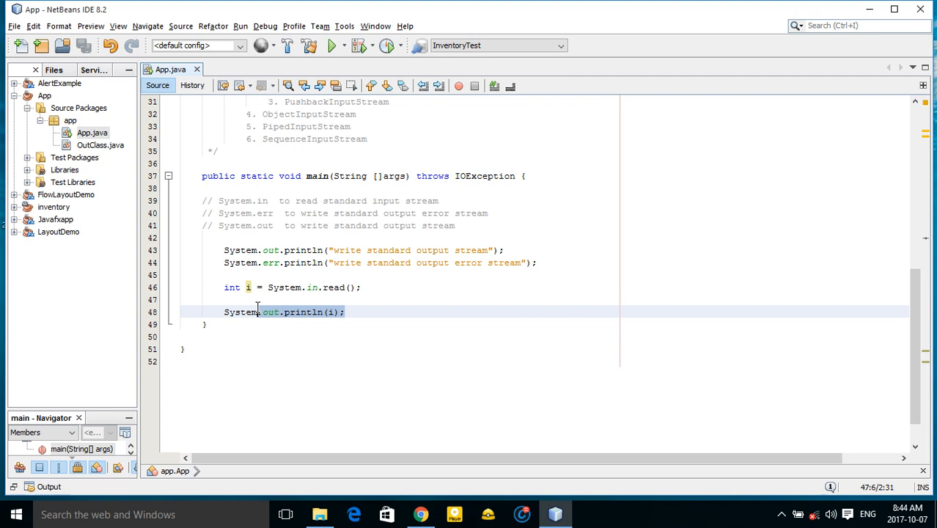
double_click(239, 312)
text((char))
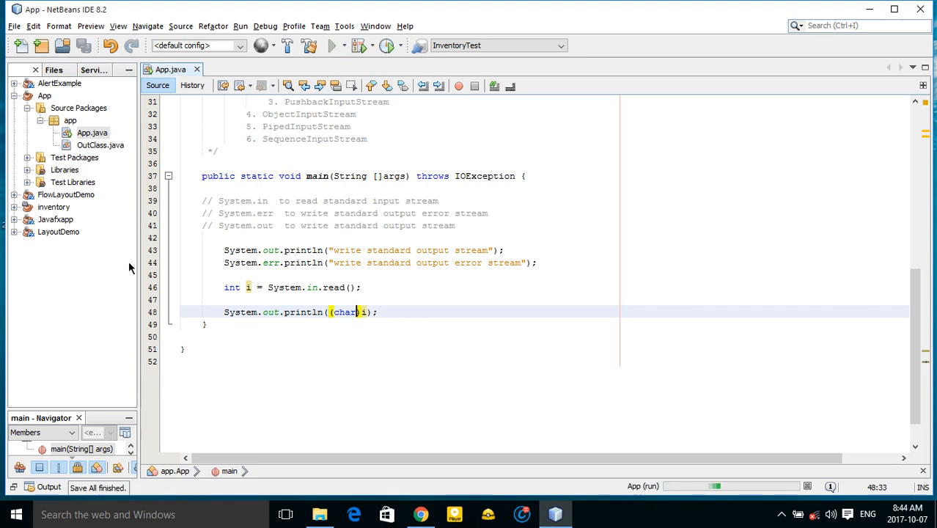
click(332, 45)
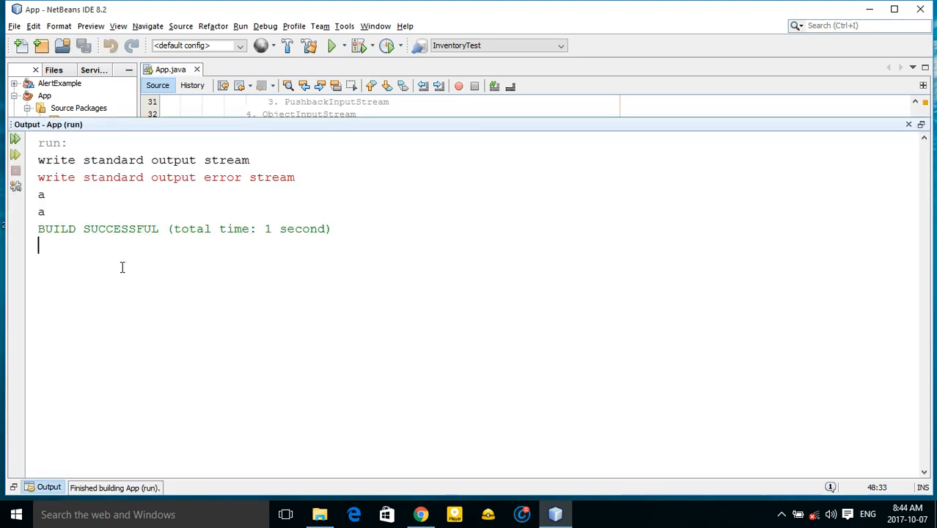
click(332, 45)
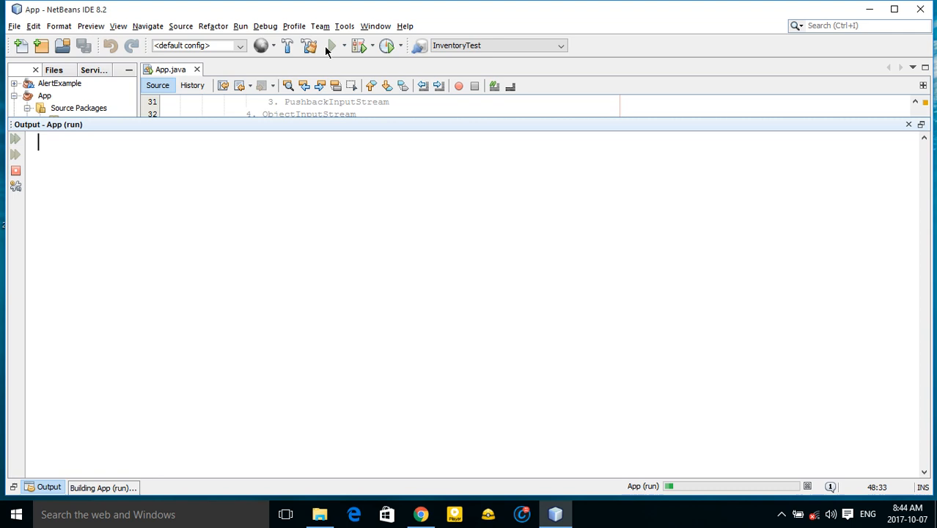
Step: Go back to the code and remove char from the (char)i cast
click(332, 45)
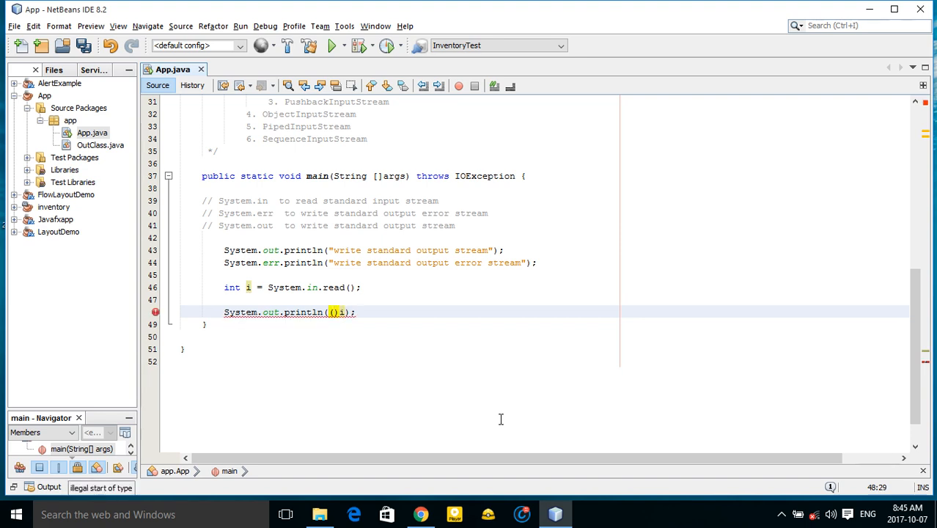
Step: Restore System.out.println((char)i); and open a while loop body around it
text(char)
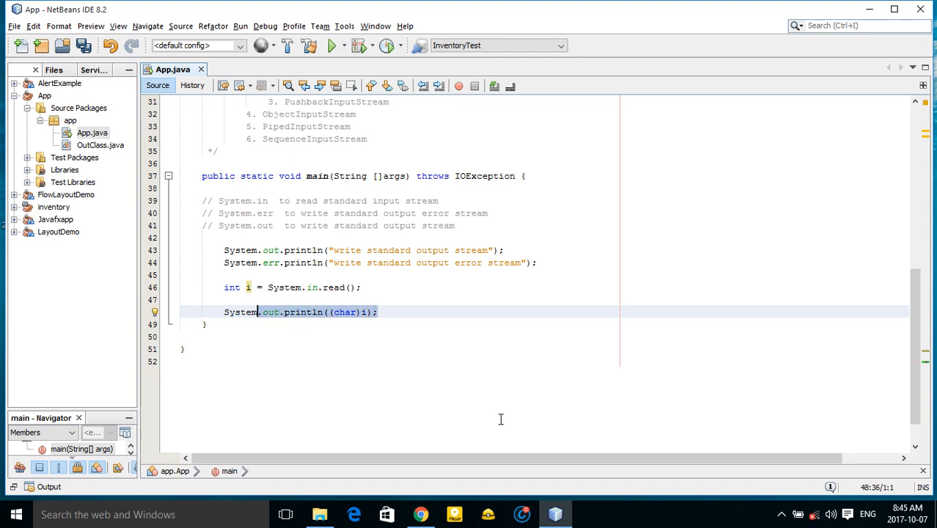
key(Delete)
text(while()
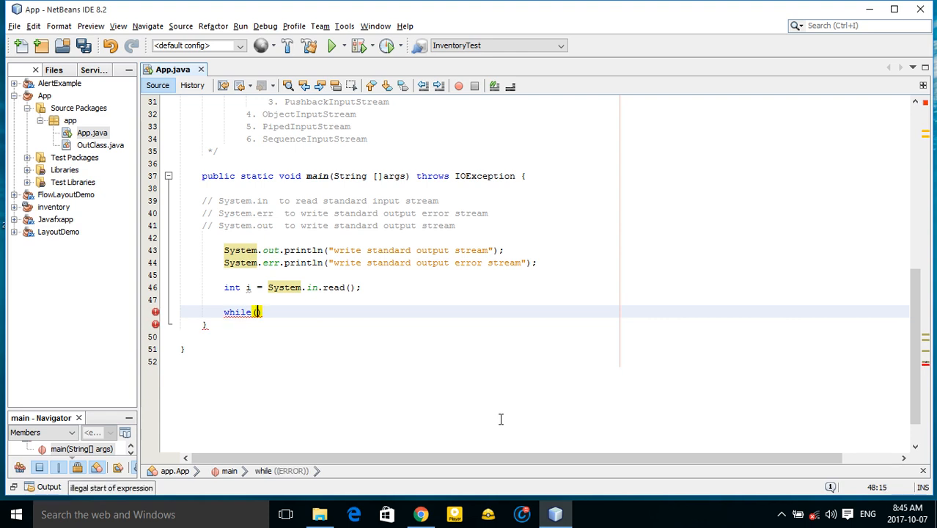
text(i)
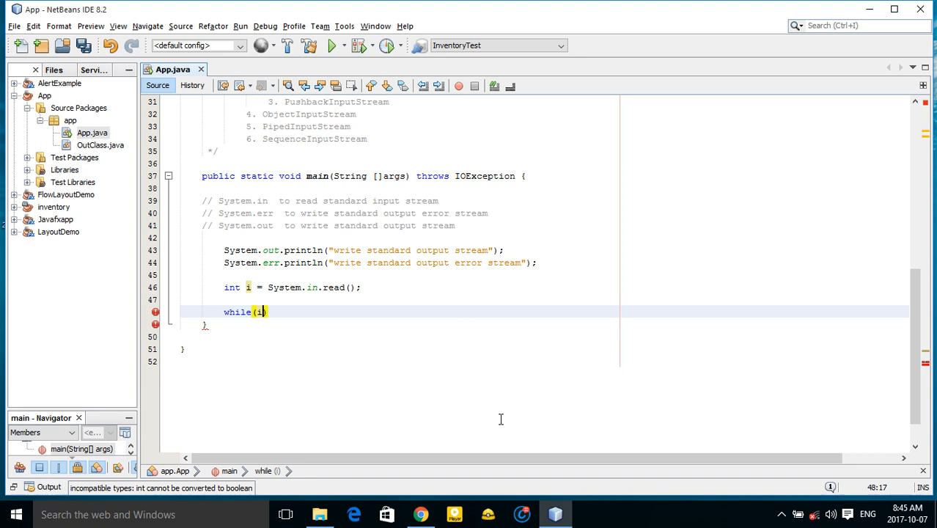
key(Backspace)
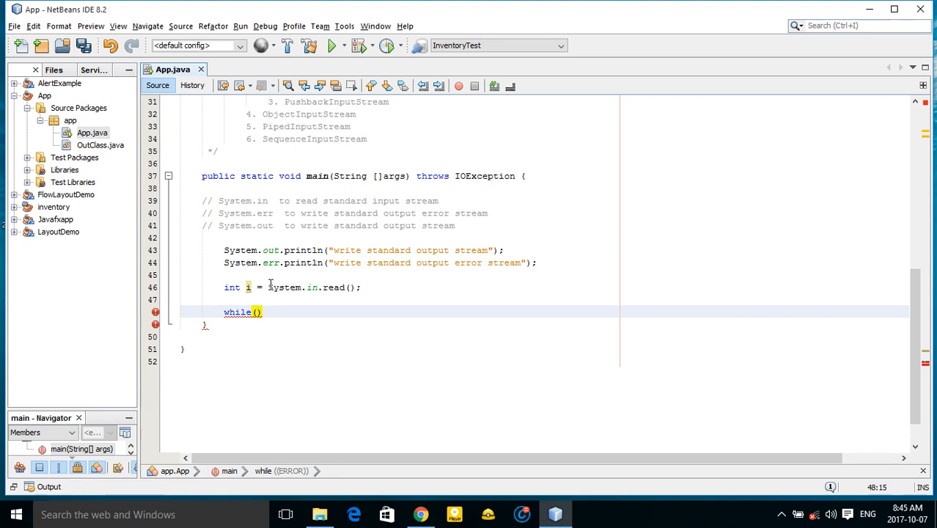
click(351, 287)
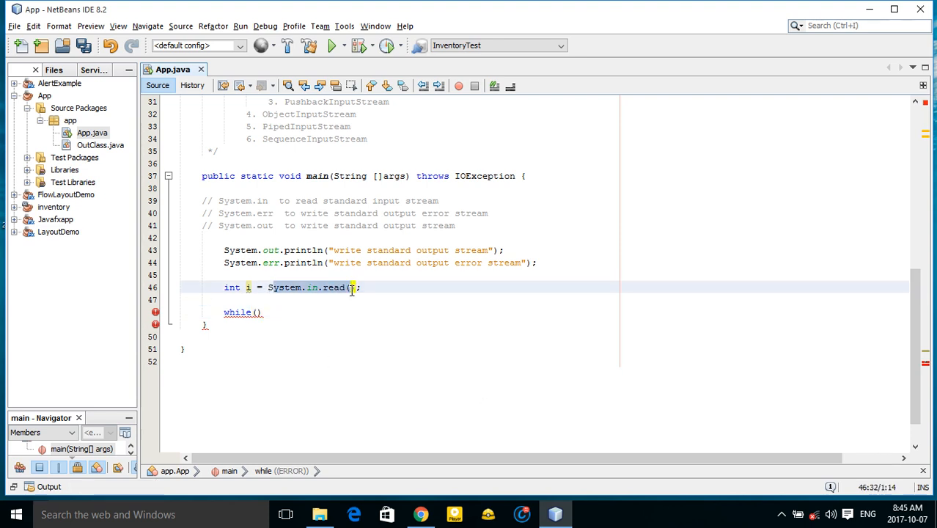
click(338, 287)
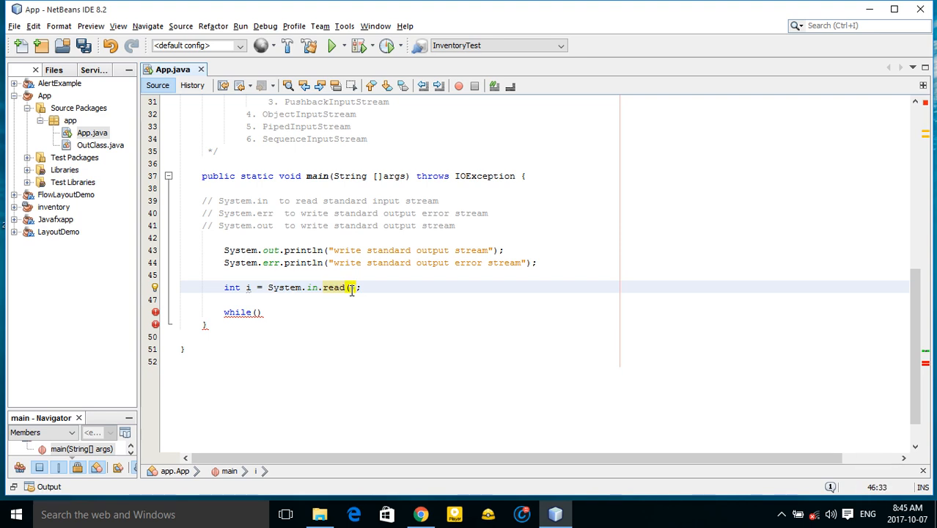
text(System.out.println((char)i);)
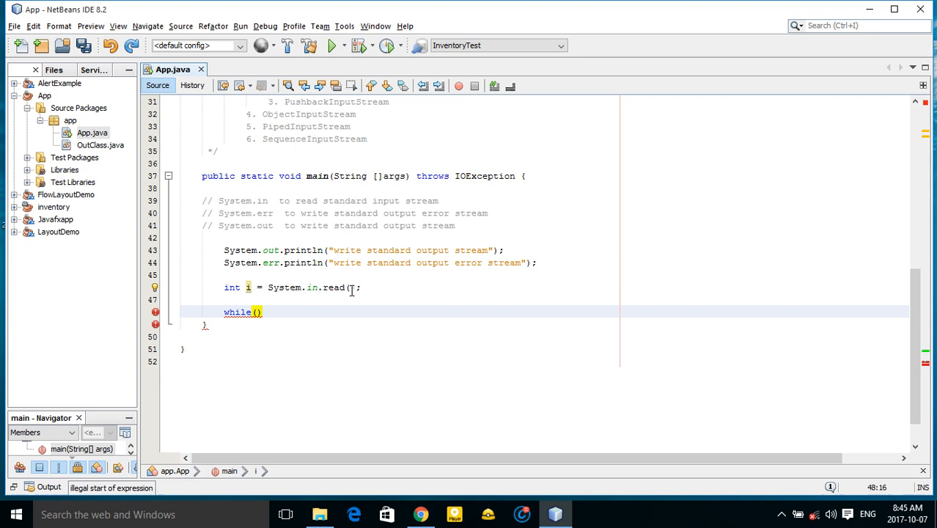
text({)
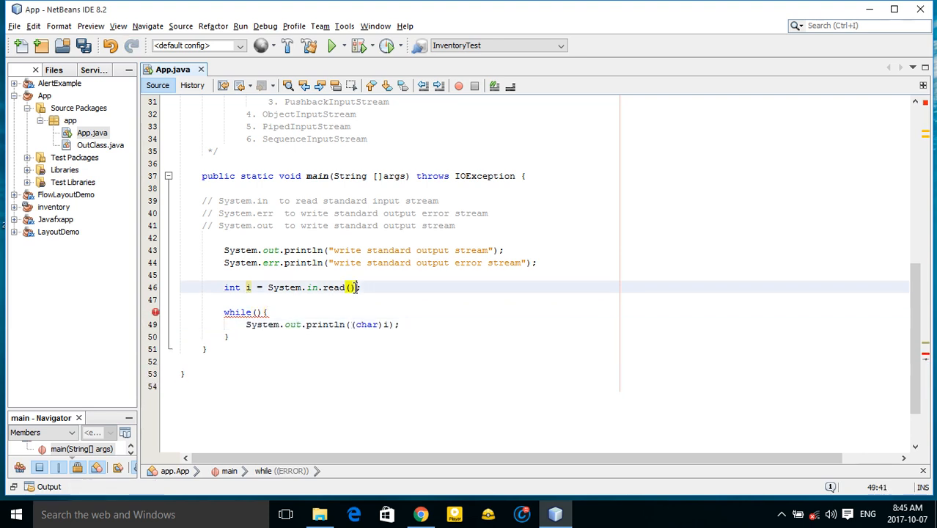
Step: Initialise i to 0, set the loop condition to != -1, check braces, and run
key(Backspace)
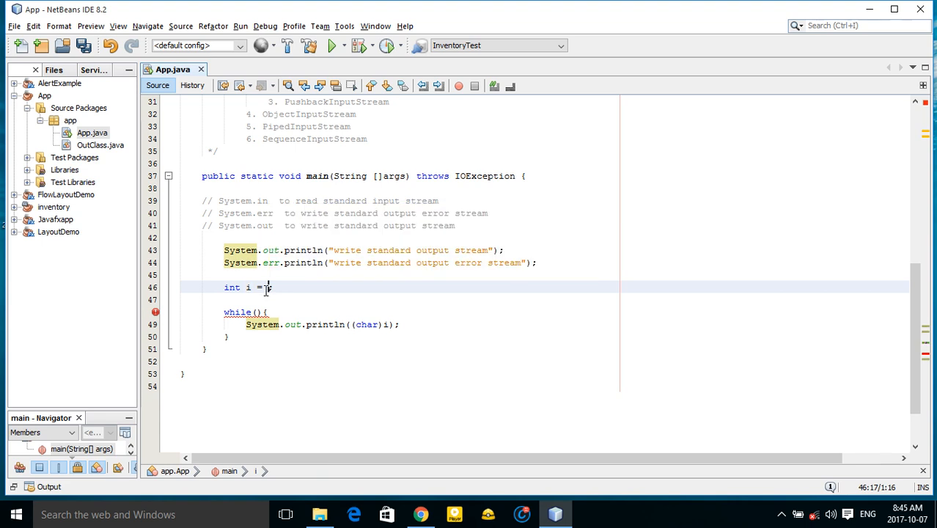
text(0)
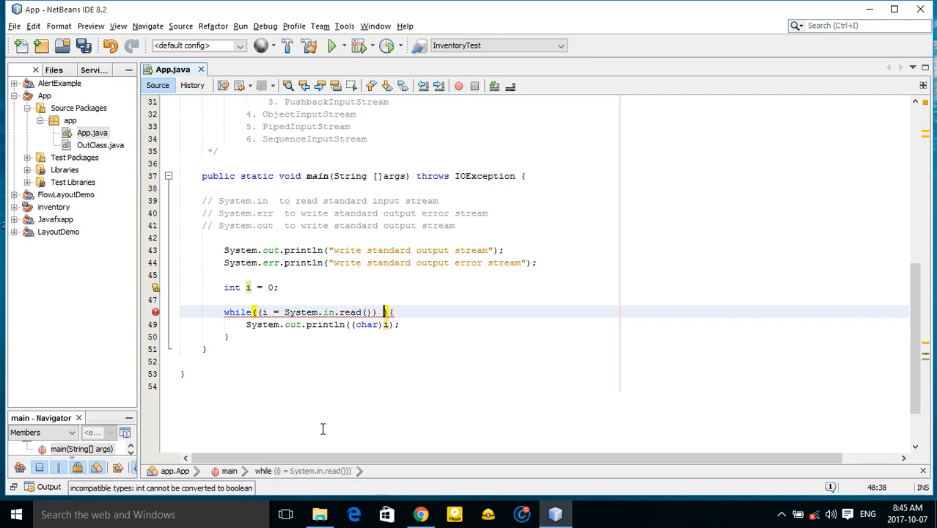
text(!=)
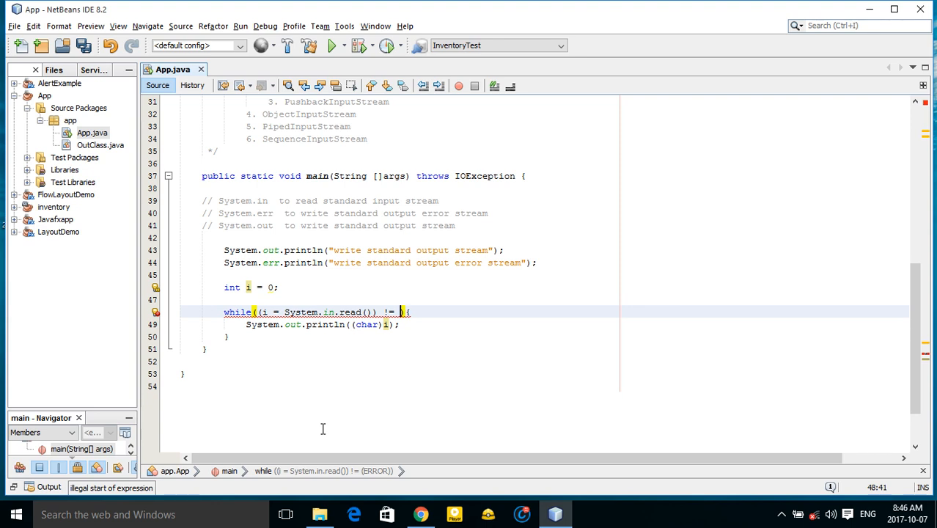
text(0)
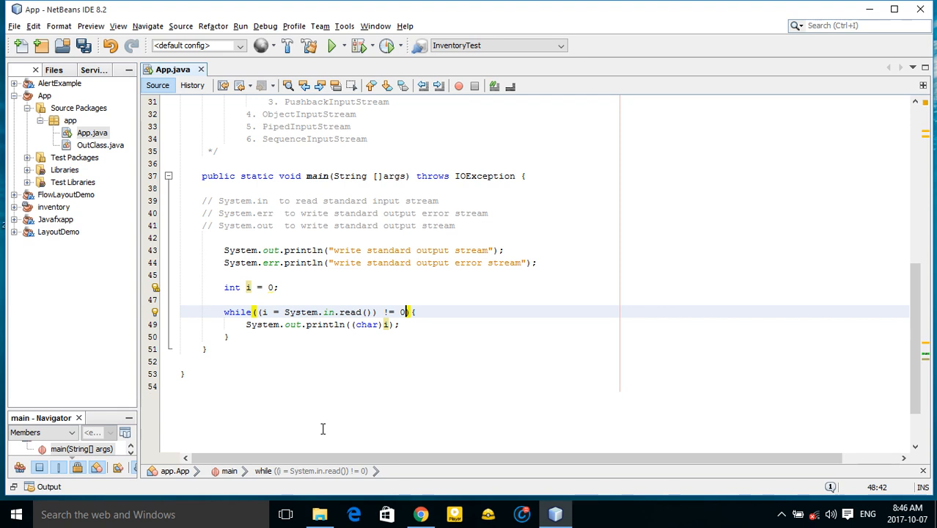
text(-1)
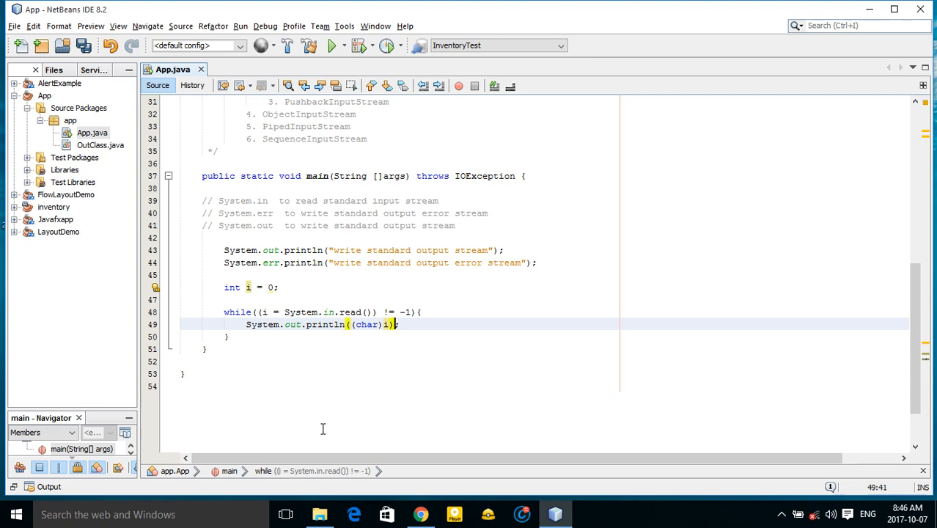
click(206, 348)
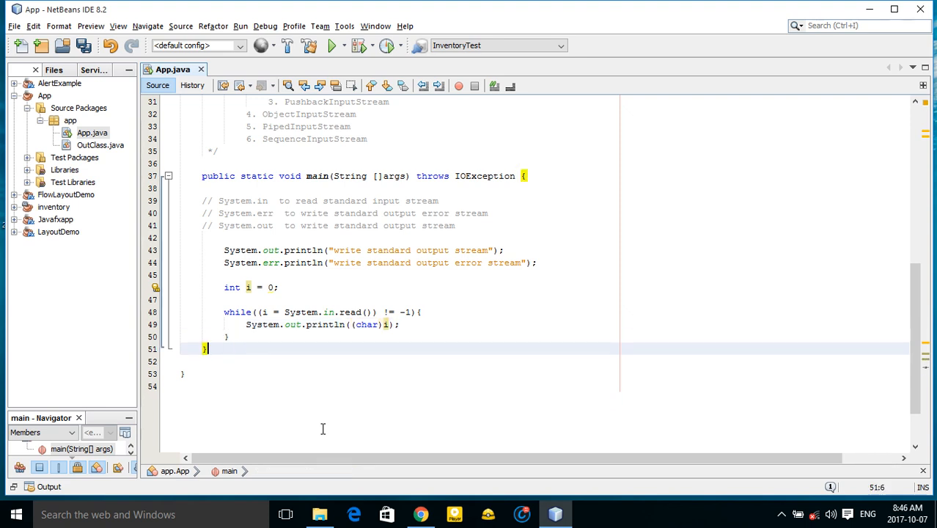
click(227, 336)
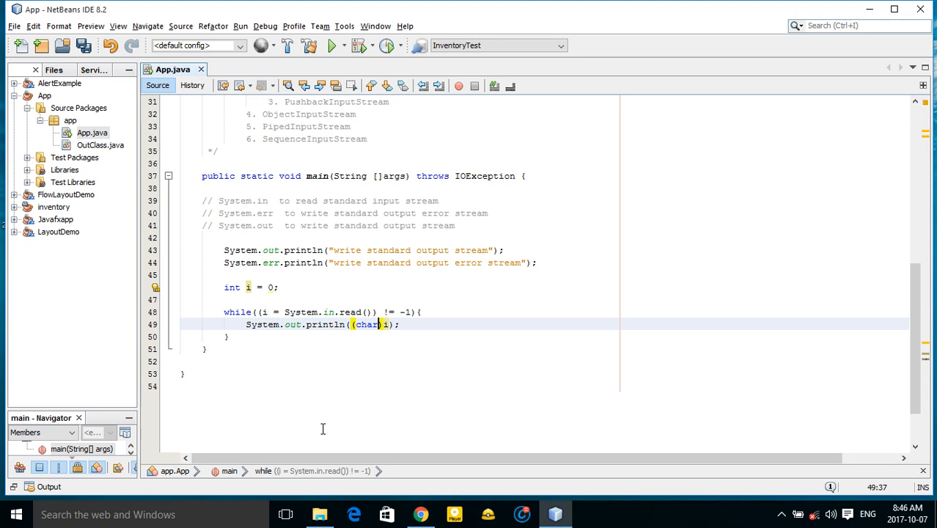
click(229, 336)
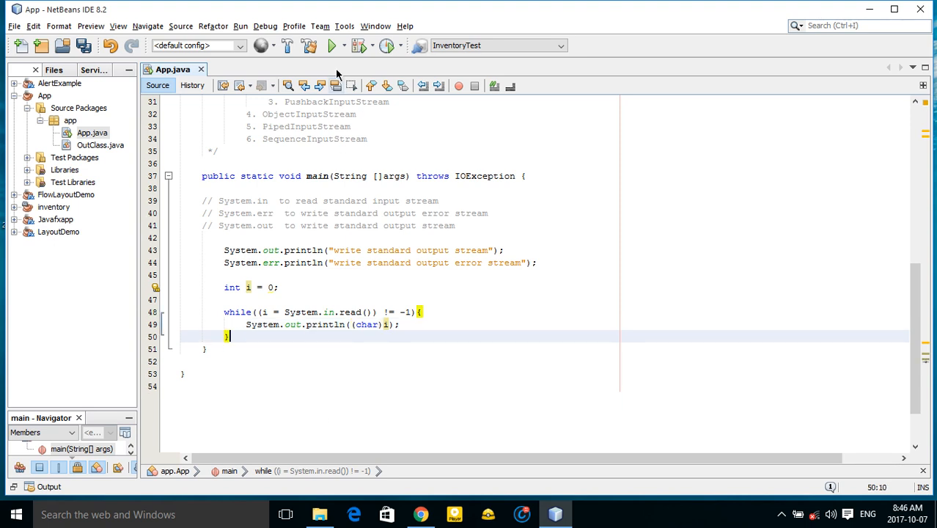
click(331, 45)
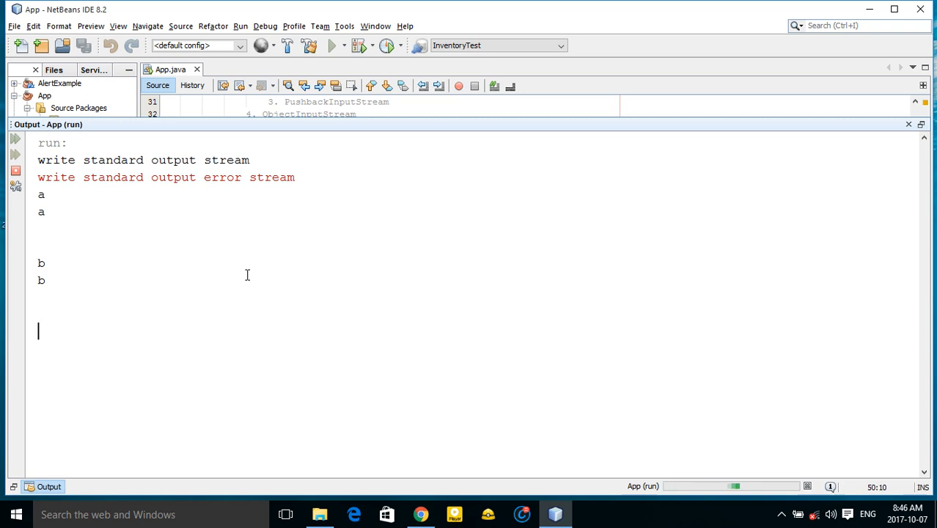
Step: Enter 'muhammad' in the running program, then return to the code to remove -1
text(muhammad)
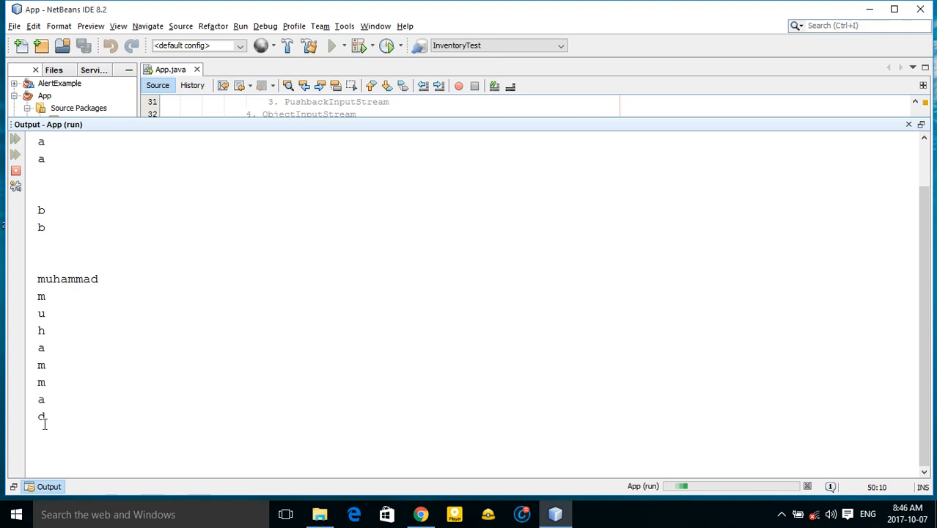
mouse_move(144, 369)
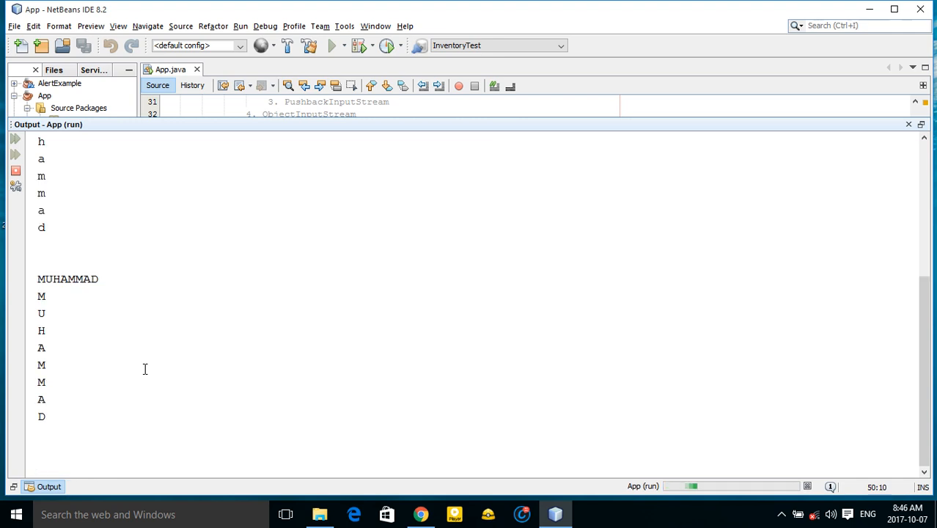
click(909, 124)
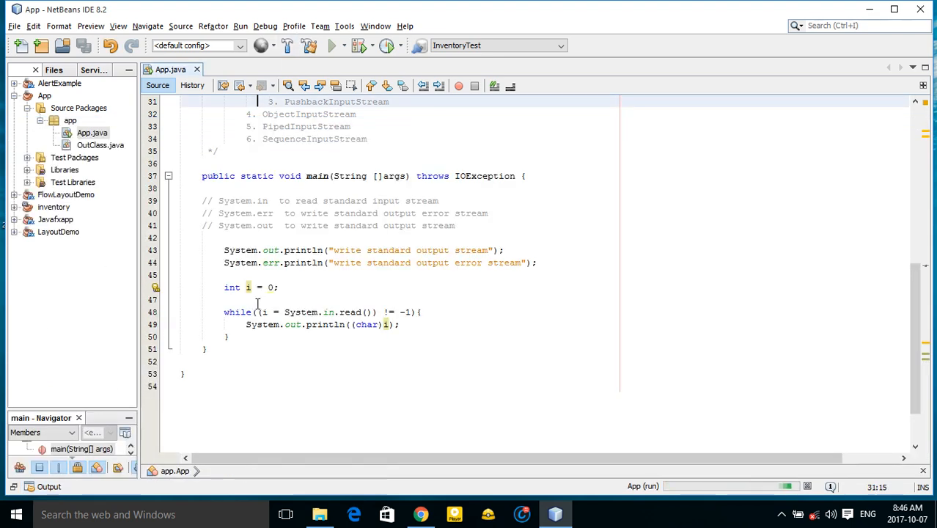
click(47, 486)
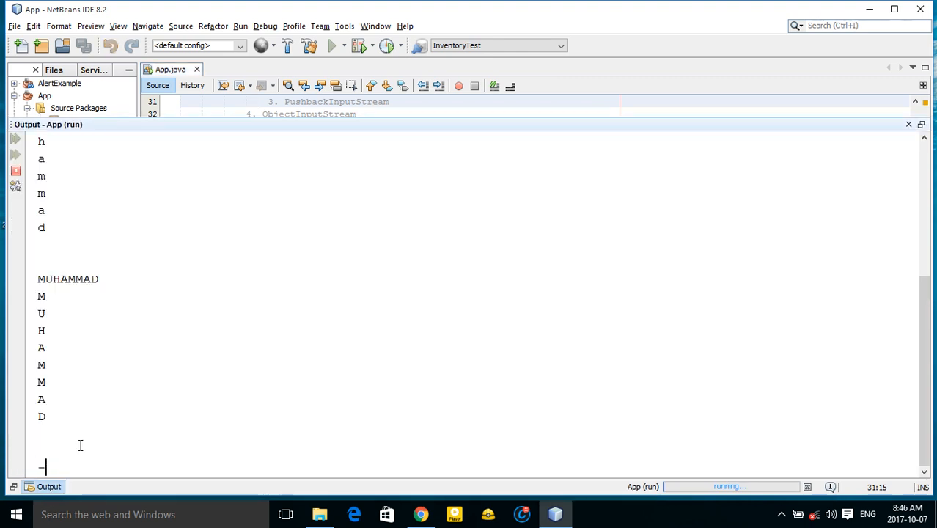
scroll(down, 3)
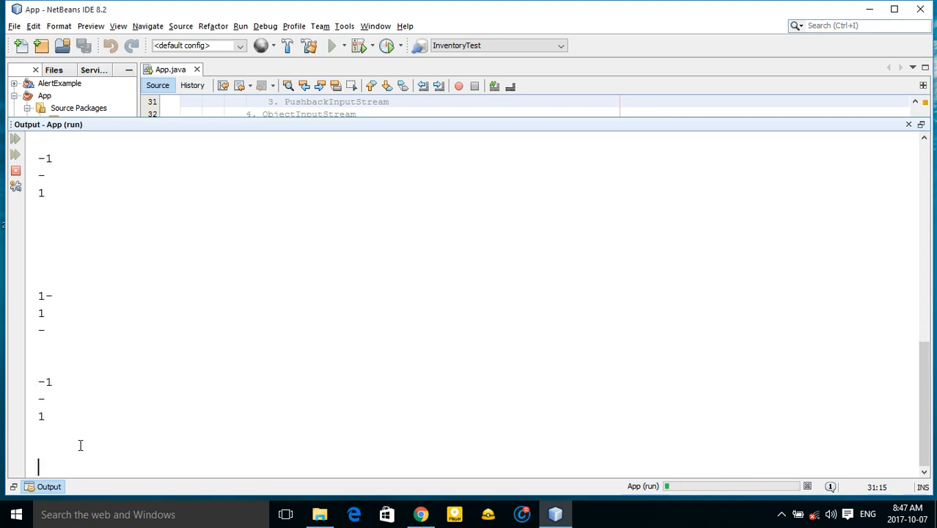
click(16, 170)
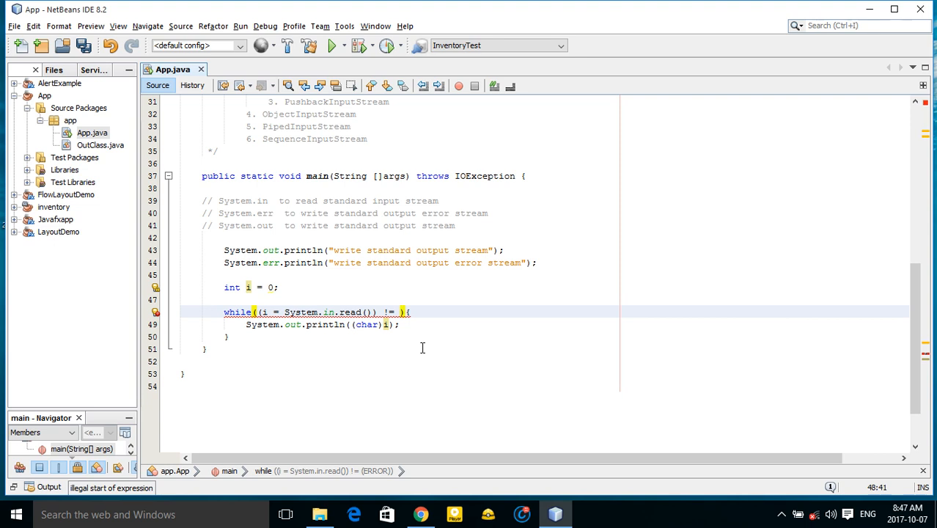
Step: Make the while loop stop at 0 and switch println to print
text(0)
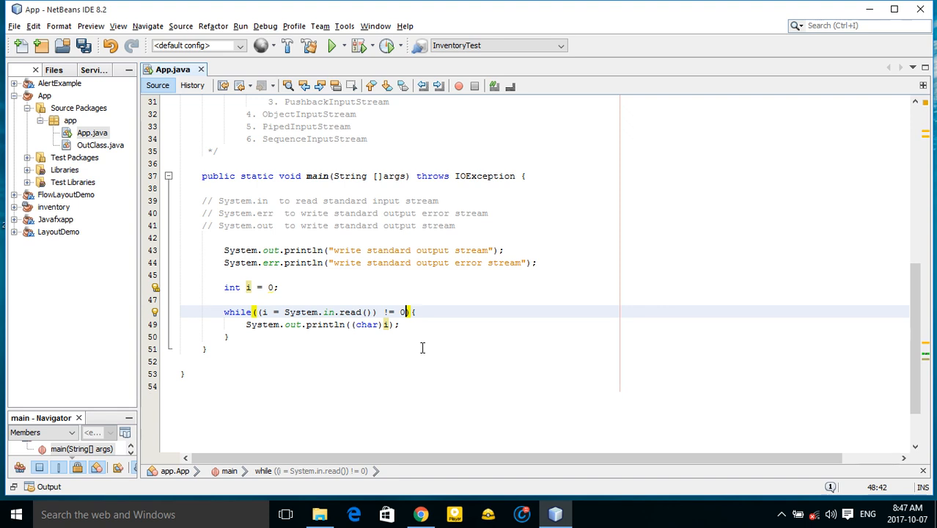
click(392, 324)
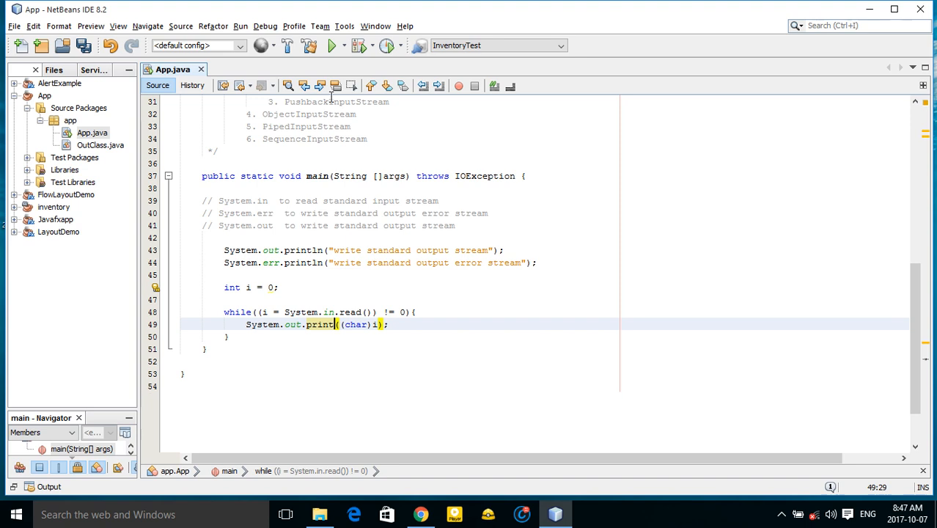
mouse_move(330, 46)
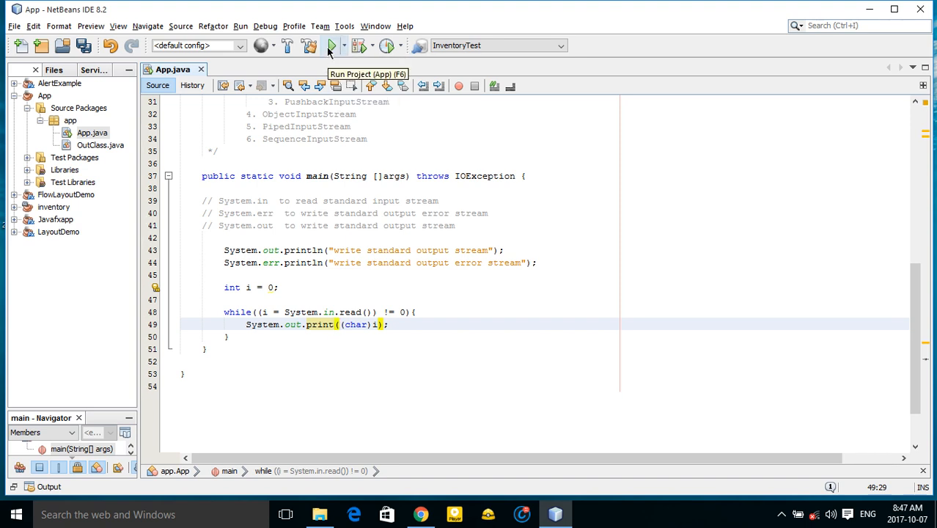
Step: Run the project, type 'Muhammad' into Output, and select the echoed 'I love programming' lines
click(331, 46)
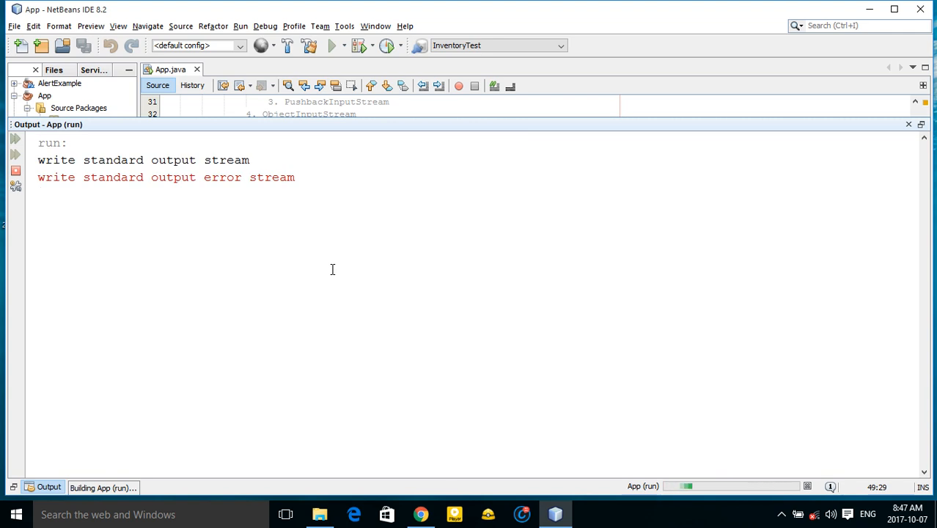
text(Muhammad)
text(I love programming)
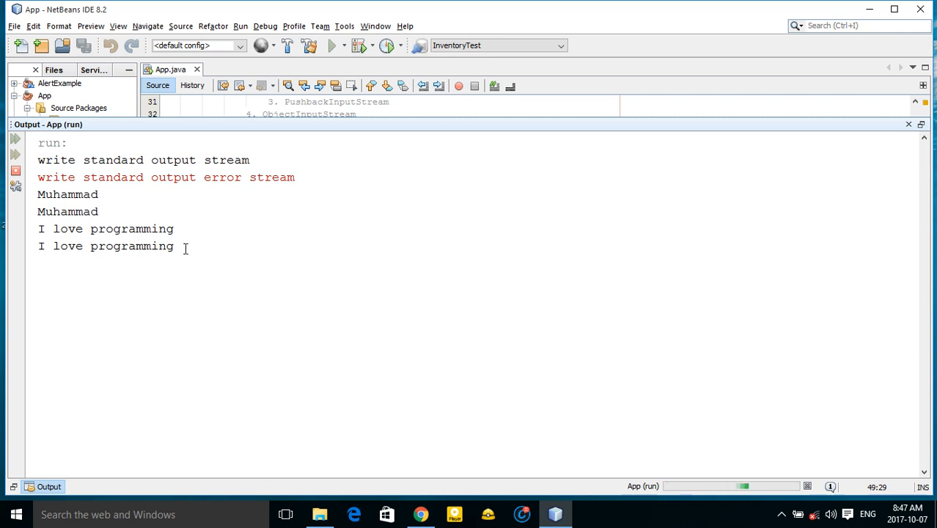
drag(52, 229, 173, 245)
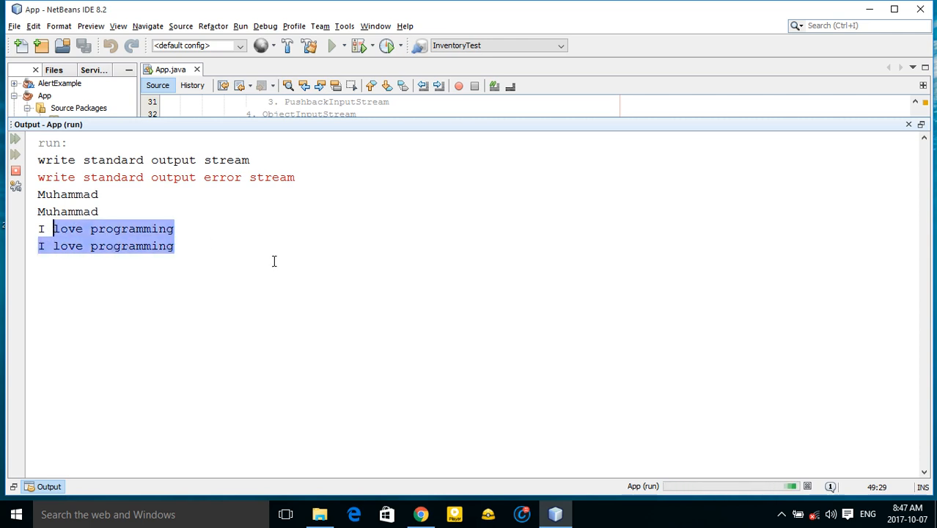